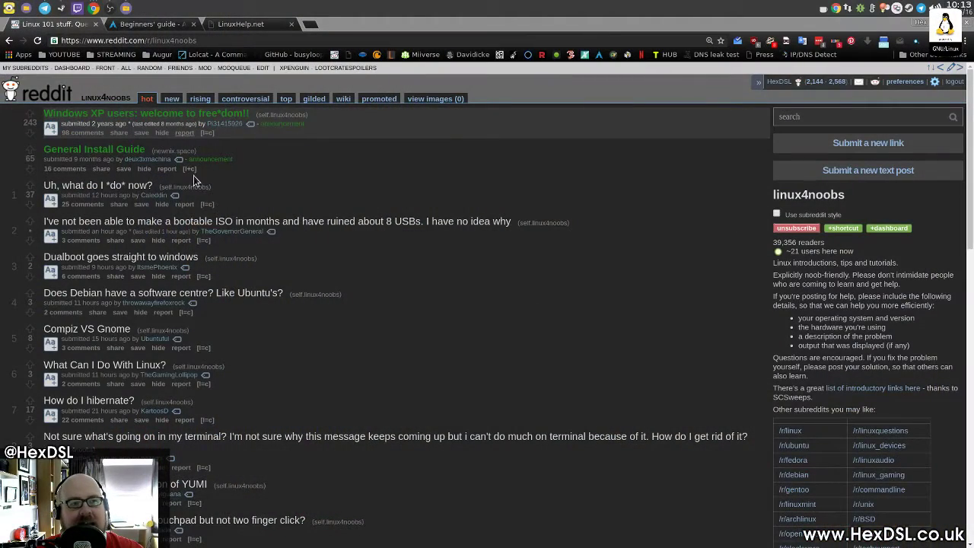
mouse_move(566, 386)
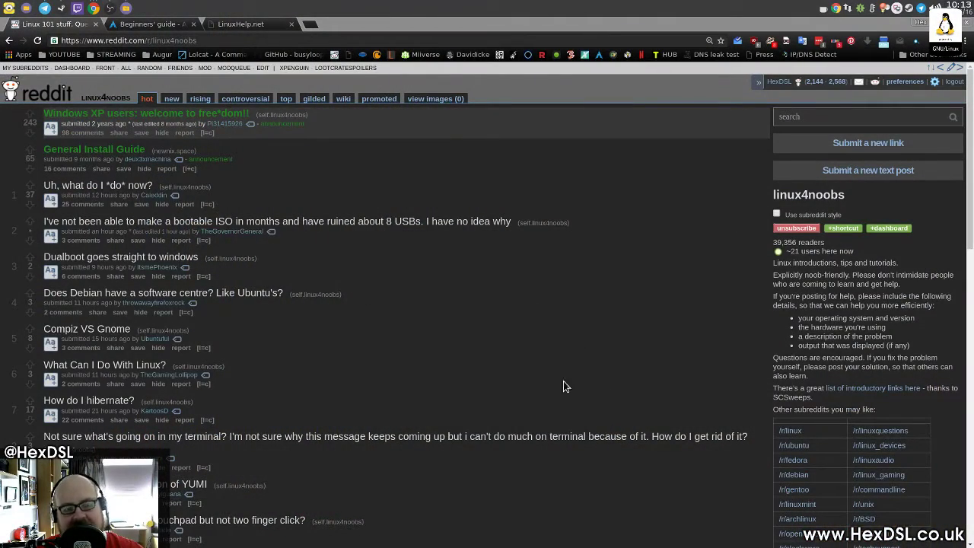
mouse_move(551, 402)
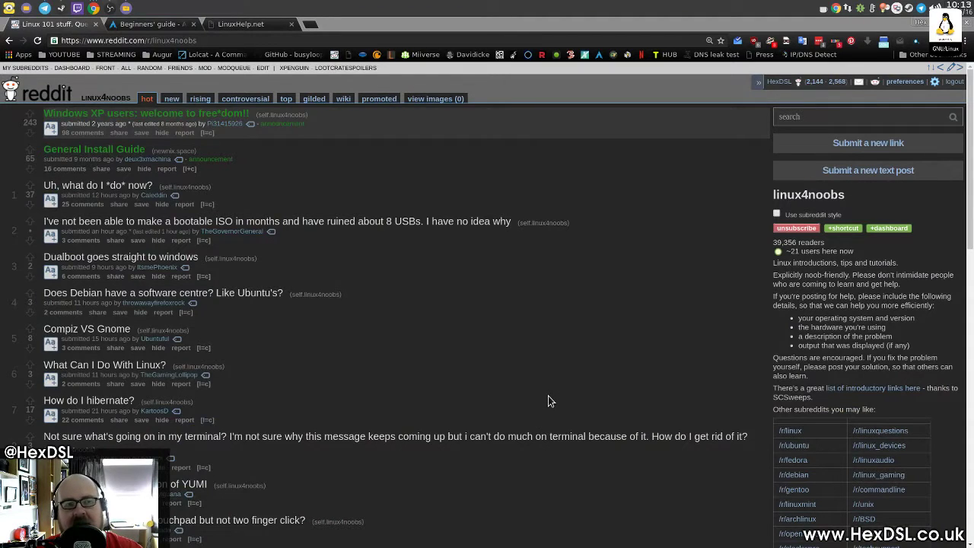
mouse_move(527, 414)
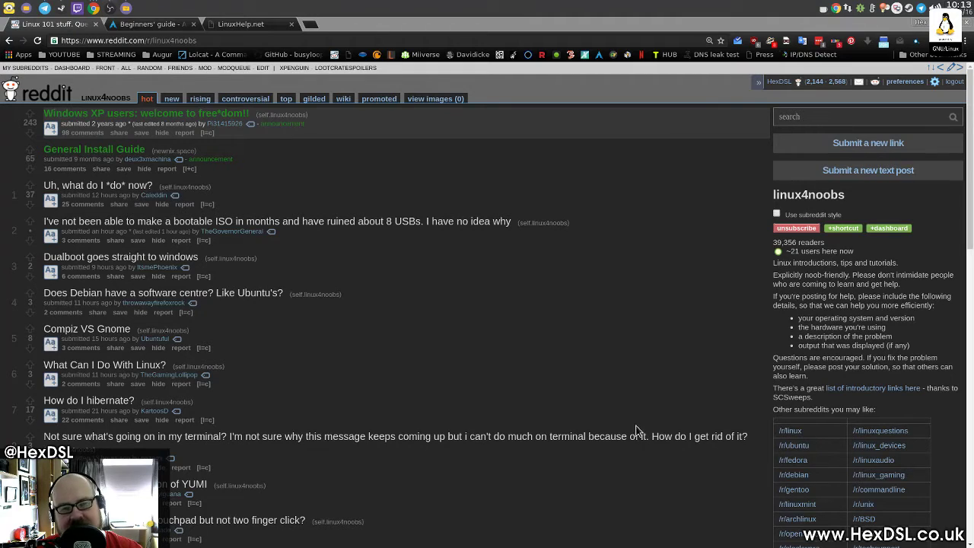
mouse_move(441, 347)
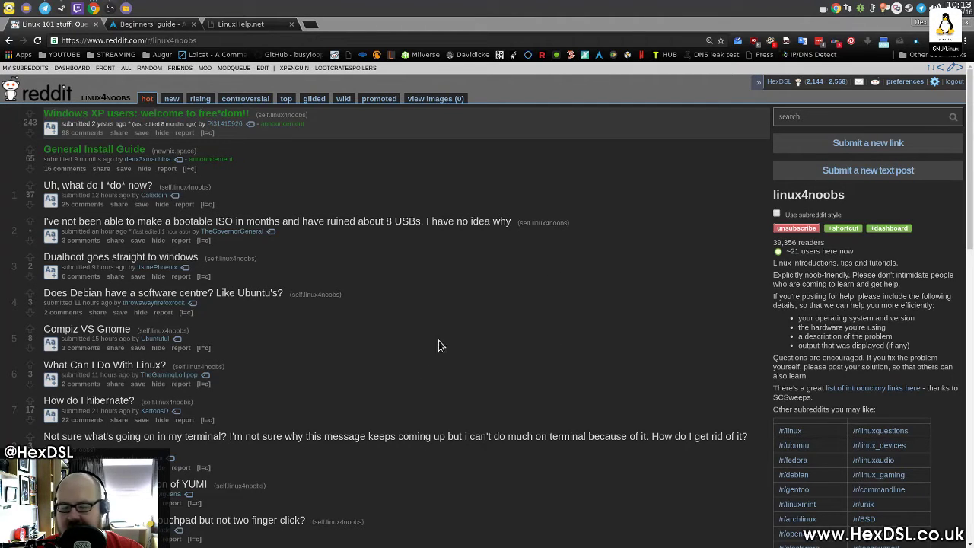
mouse_move(231, 141)
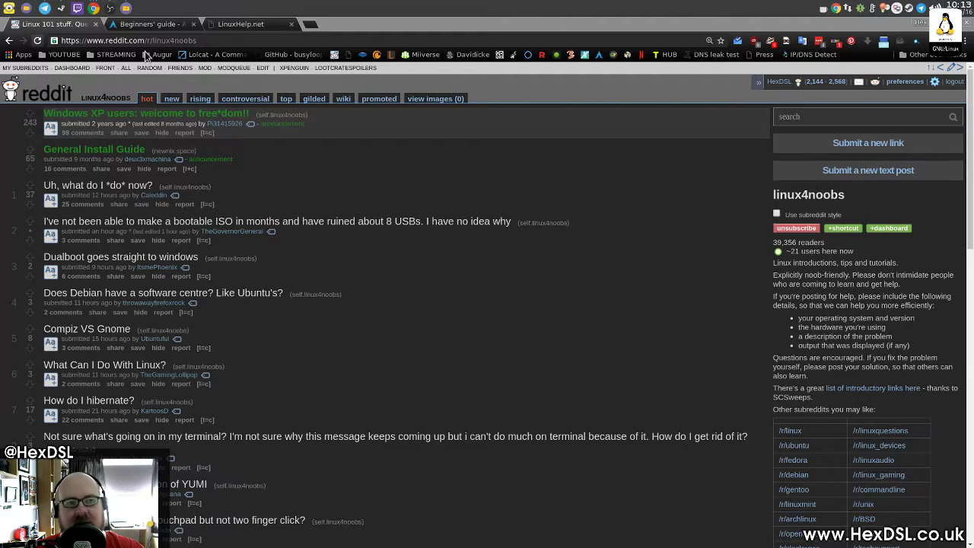
Scroll the r/linux4noobs post list down to the Page 2 divider, then nudge back up
scroll("down", 3)
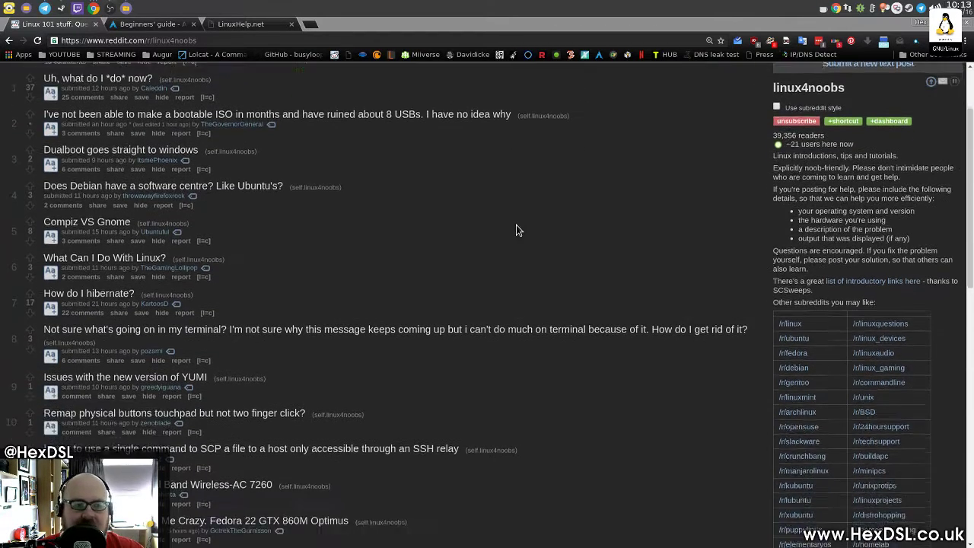
scroll("down", 3)
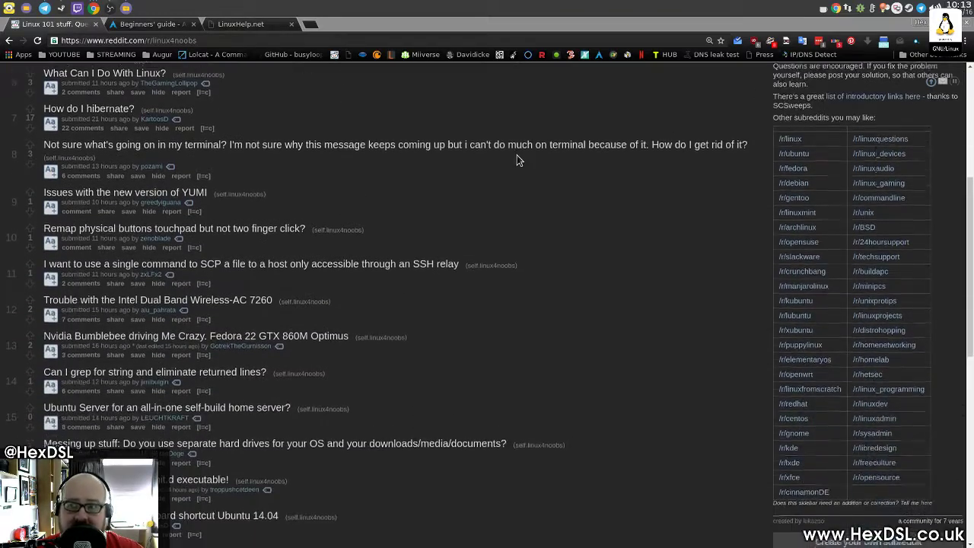
scroll("down", 3)
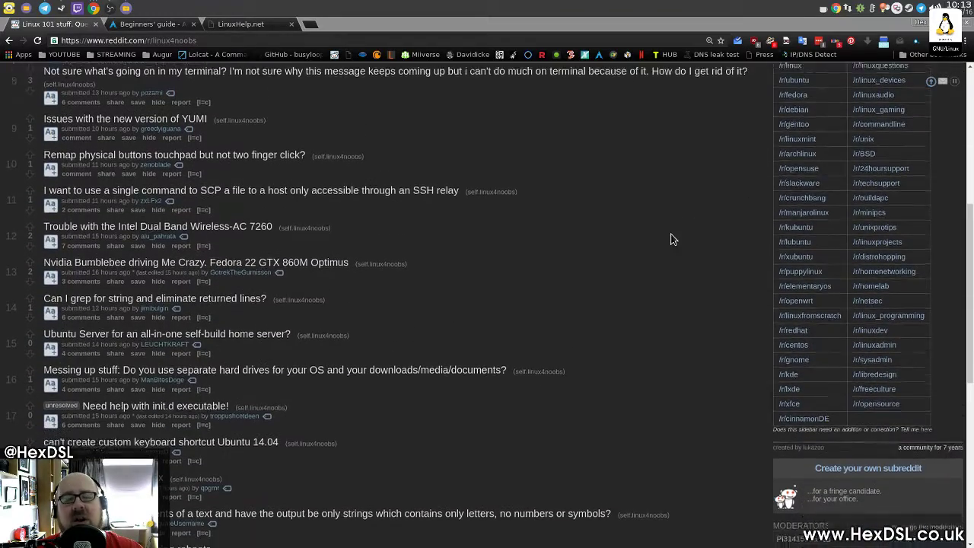
scroll("down", 3)
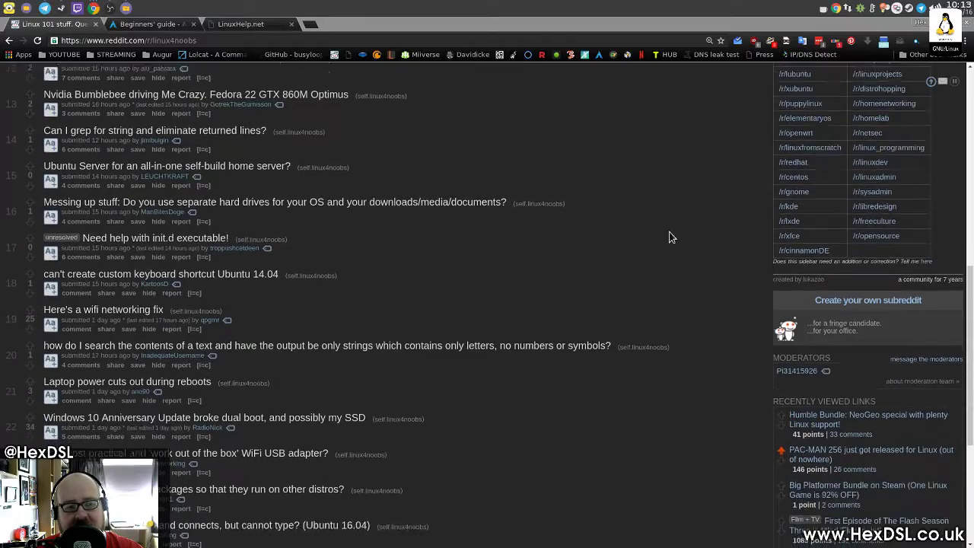
scroll("down", 3)
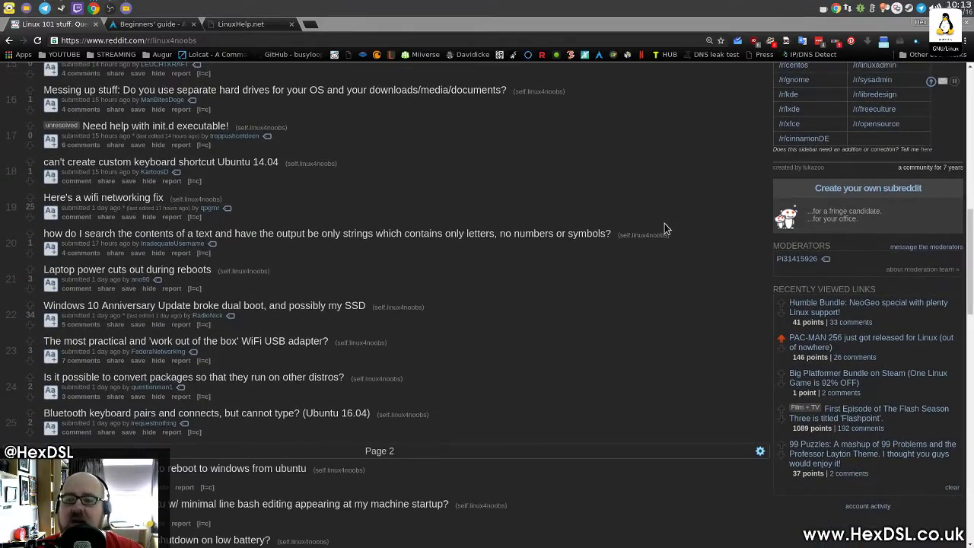
scroll("down", 3)
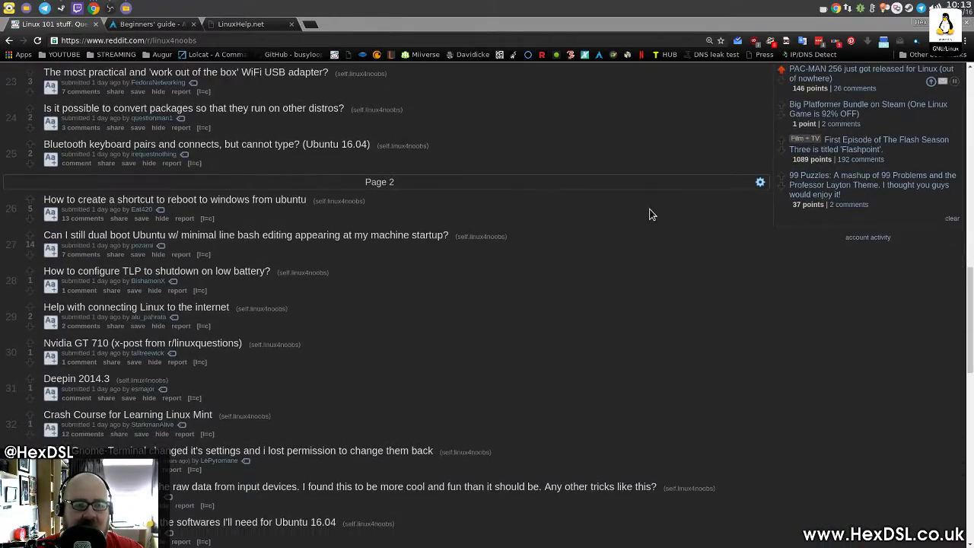
scroll("down", 3)
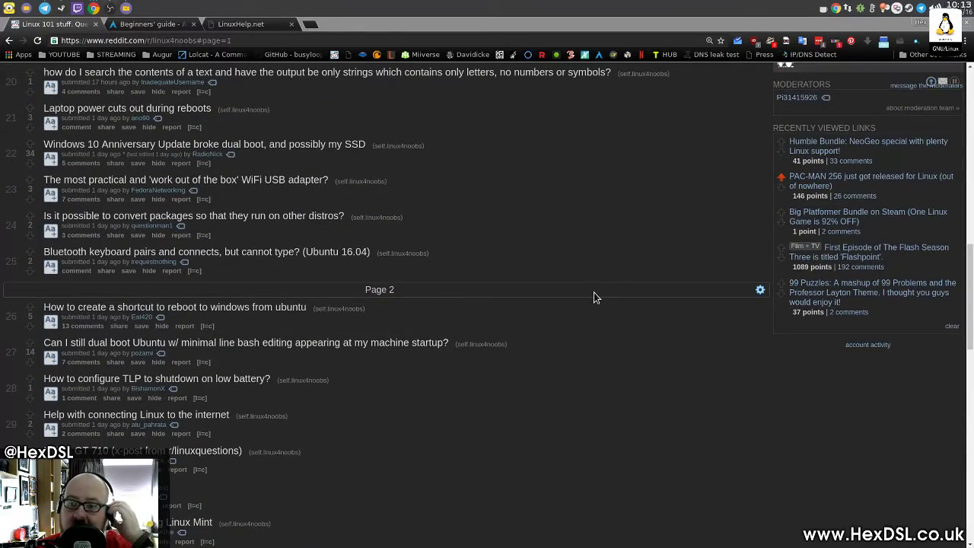
scroll("up", 3)
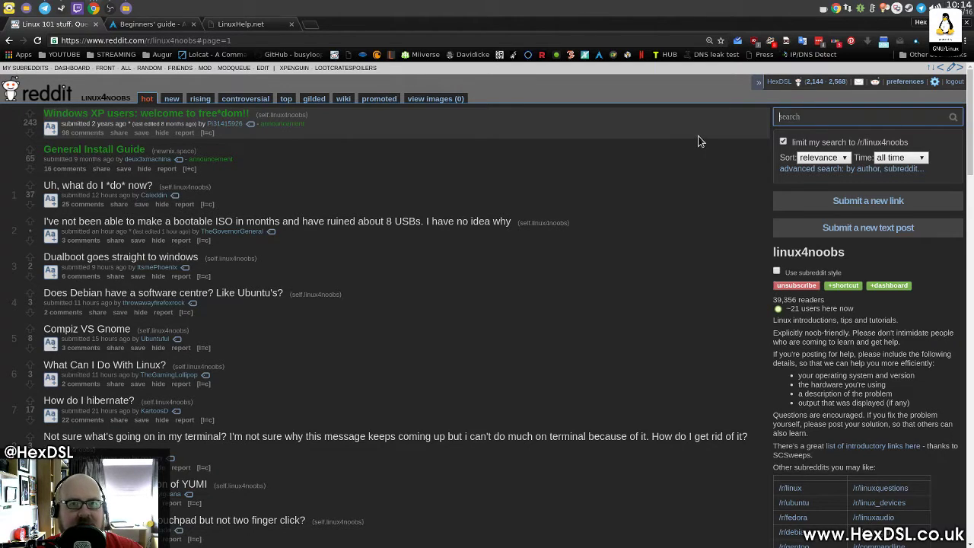
mouse_move(821, 182)
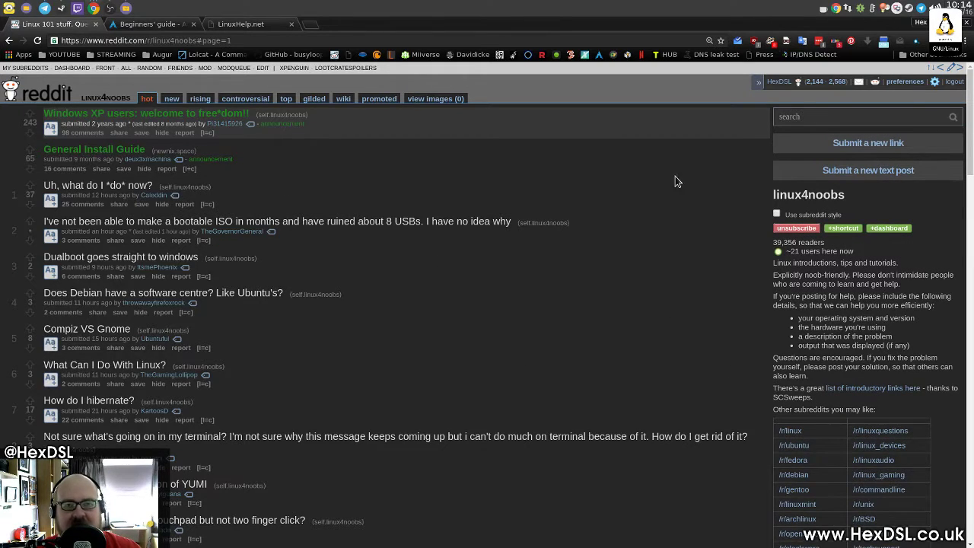
mouse_move(677, 143)
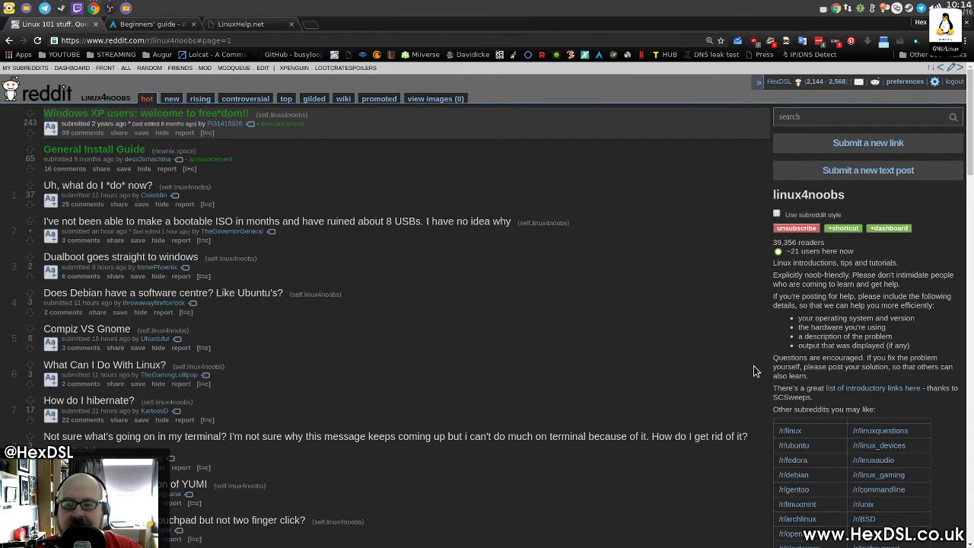
mouse_move(790, 396)
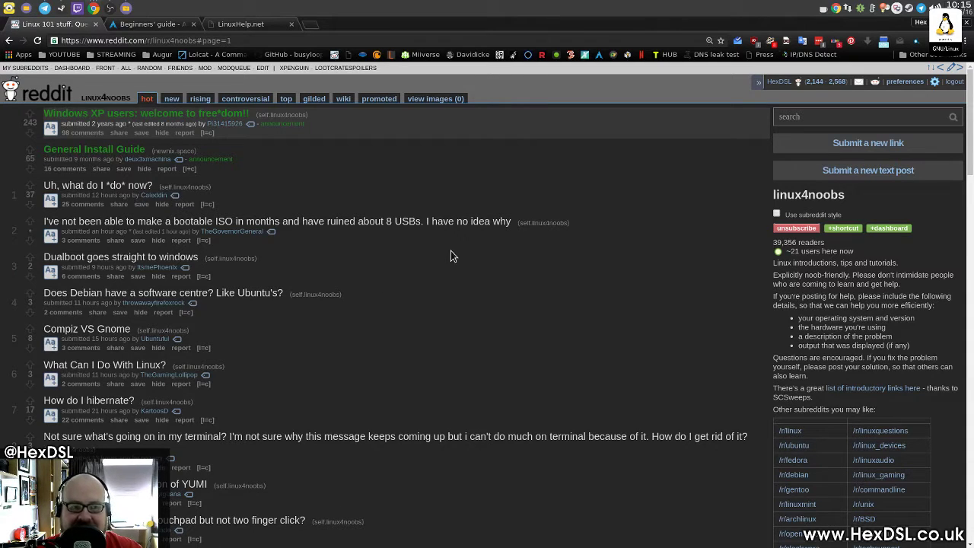
mouse_move(758, 313)
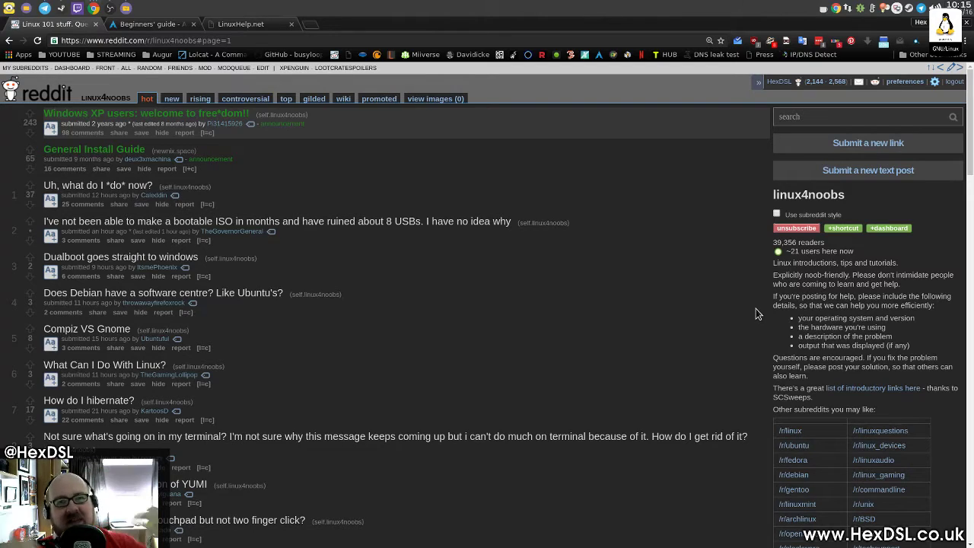
mouse_move(628, 180)
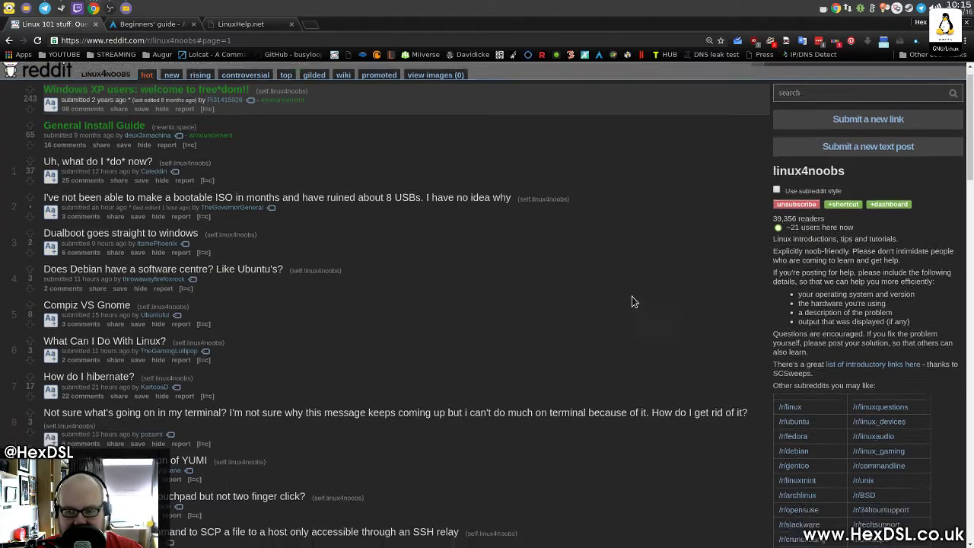
Scroll down until the sidebar's 'Other subreddits you may like' grid is visible
scroll("down", 3)
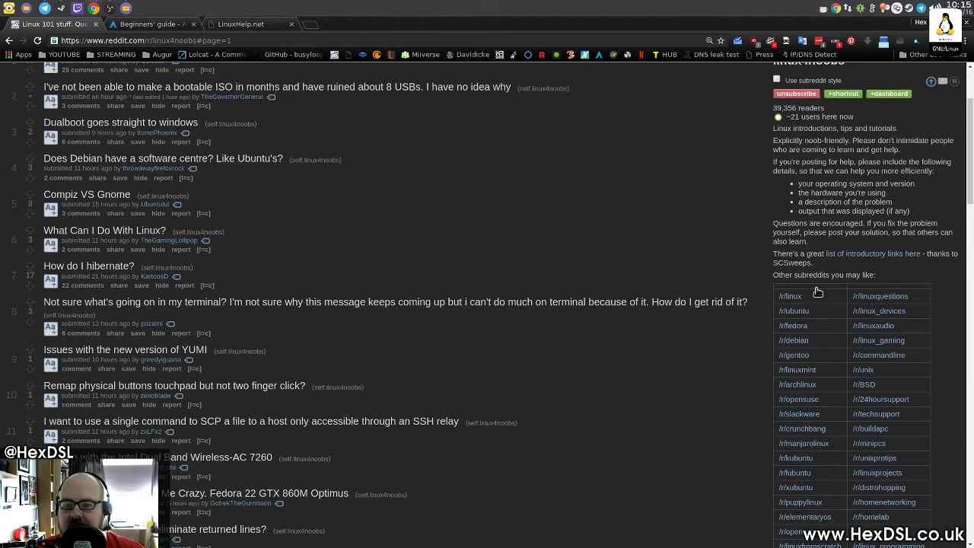
scroll("down", 3)
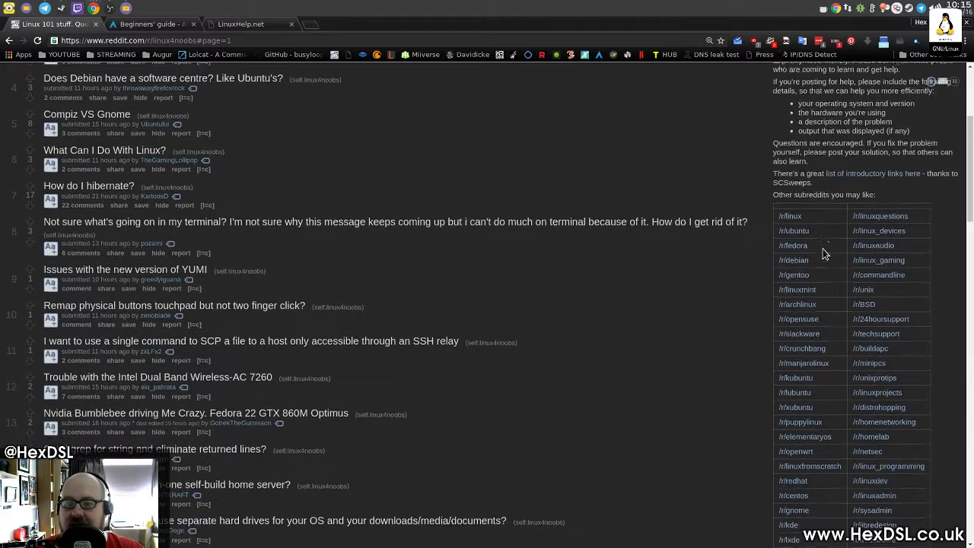
scroll("down", 3)
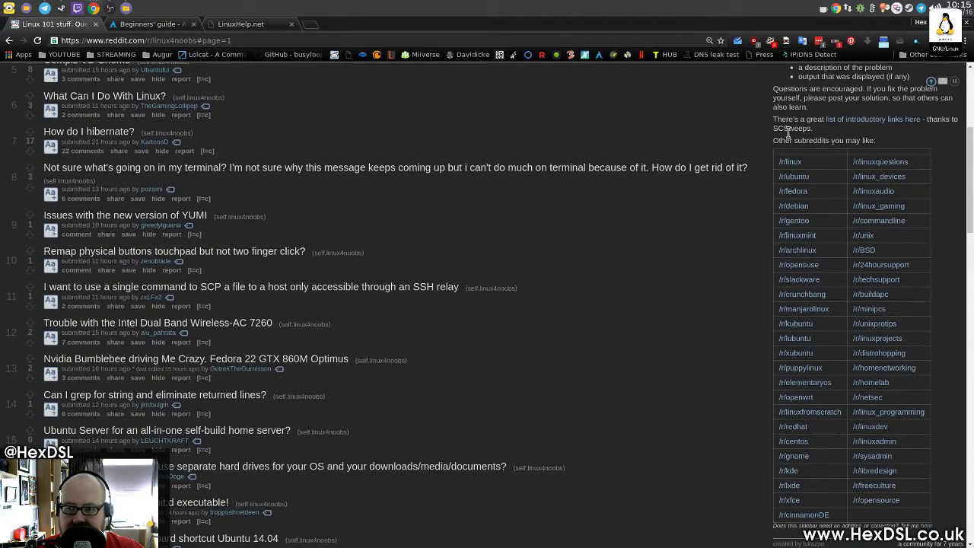
mouse_move(823, 207)
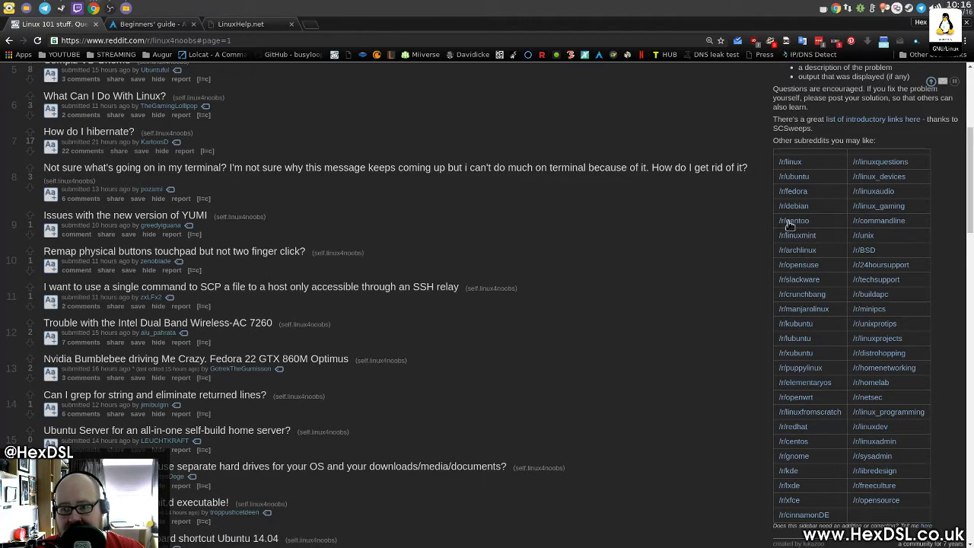
mouse_move(843, 502)
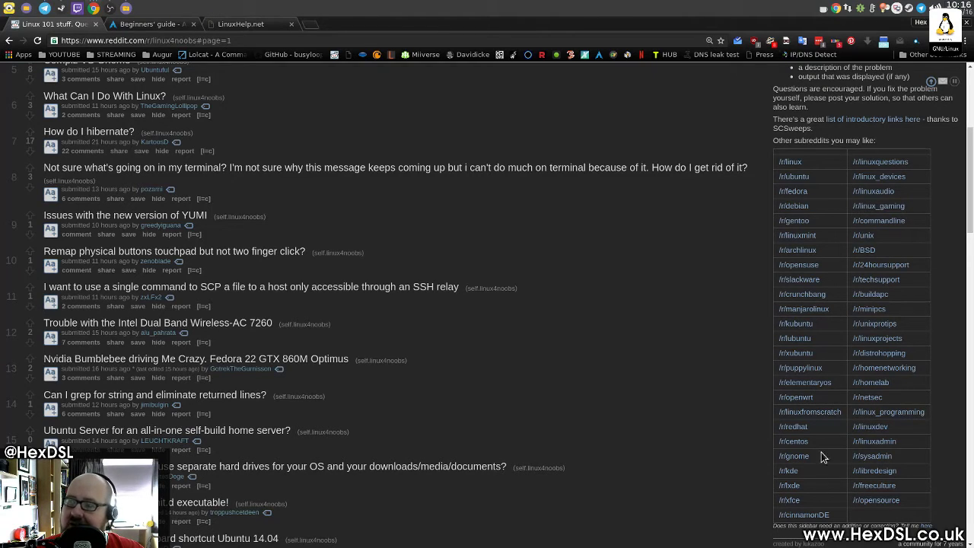
mouse_move(143, 289)
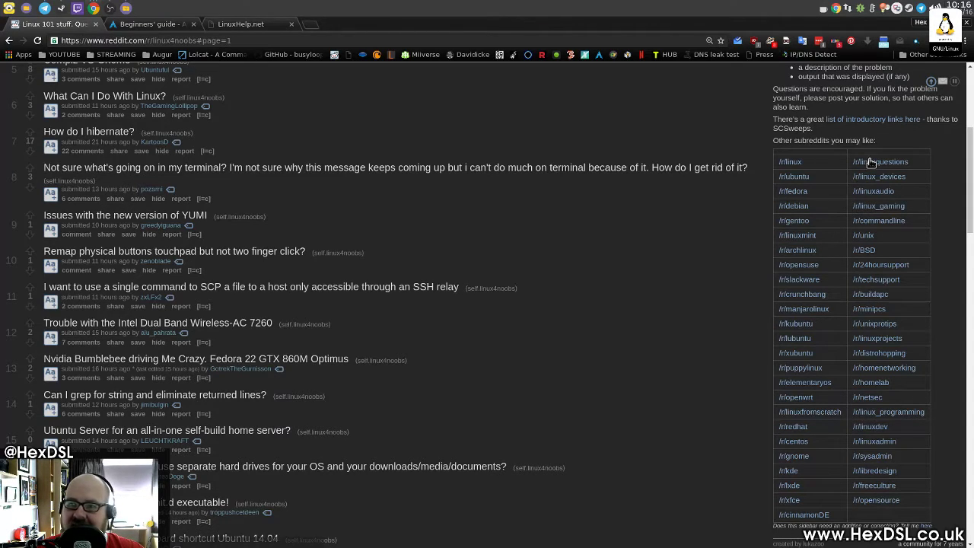
Visit r/Ubuntu from the sidebar, then switch to the r/linuxquestions subreddit
left_click(880, 162)
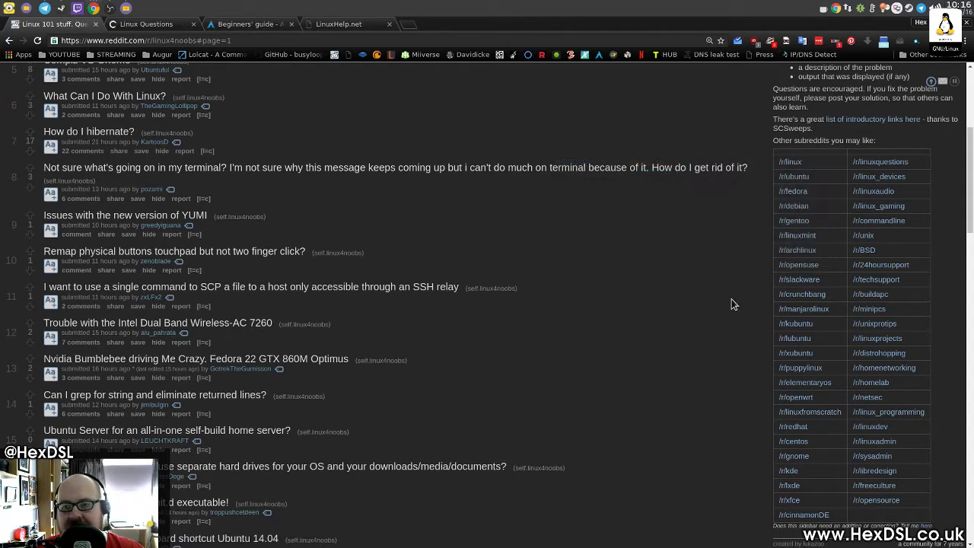
mouse_move(801, 203)
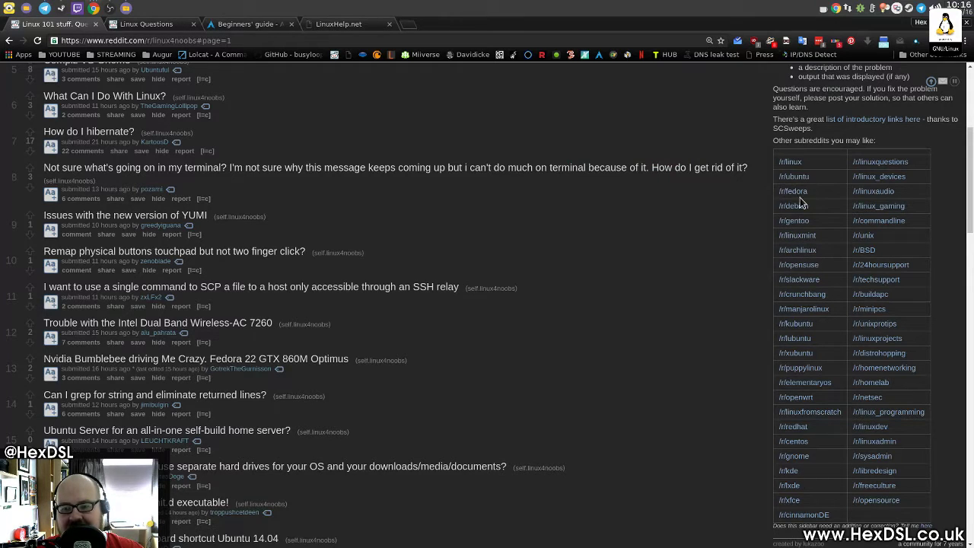
mouse_move(798, 278)
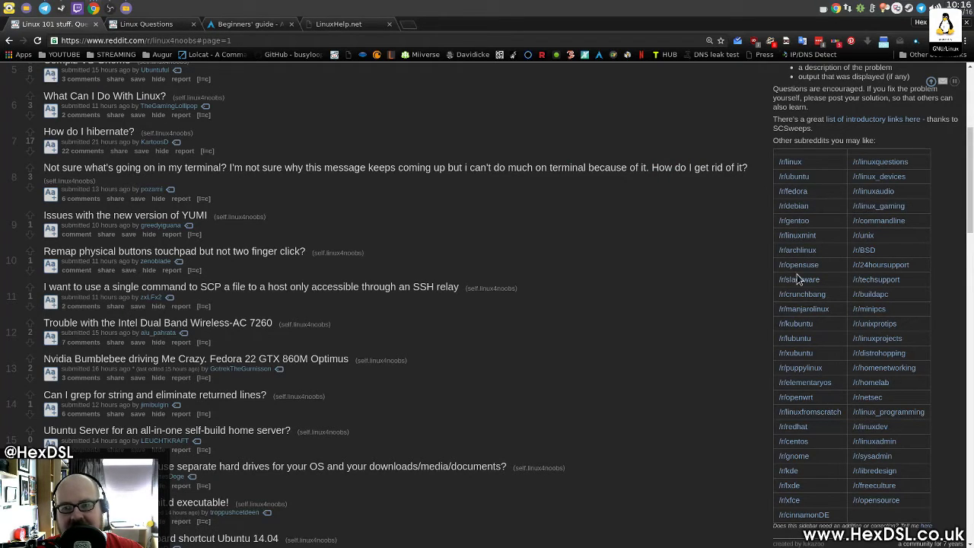
left_click(795, 176)
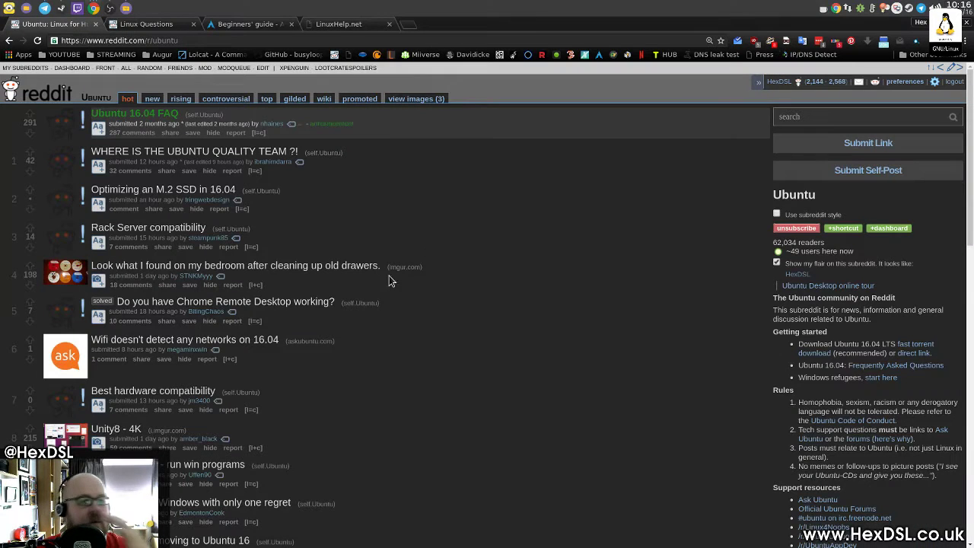
mouse_move(288, 80)
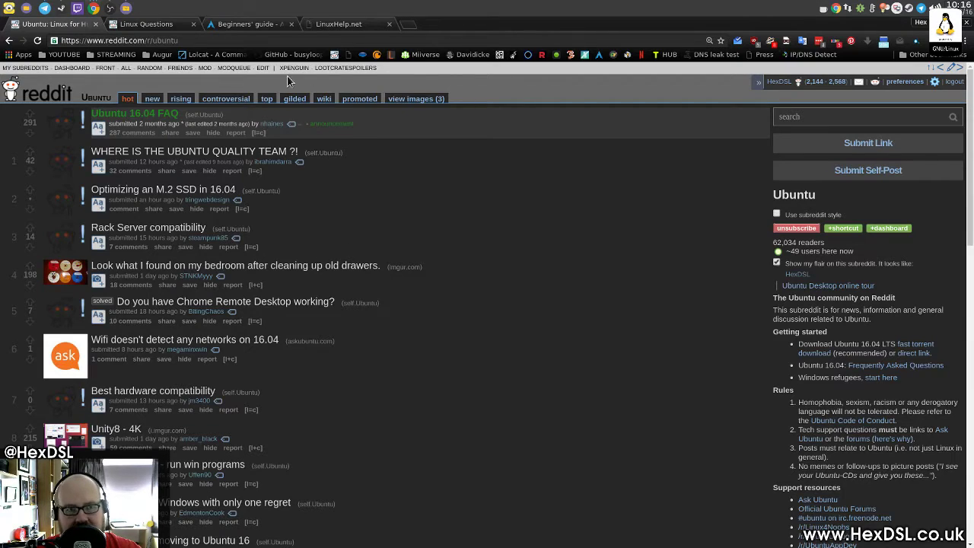
left_click(146, 24)
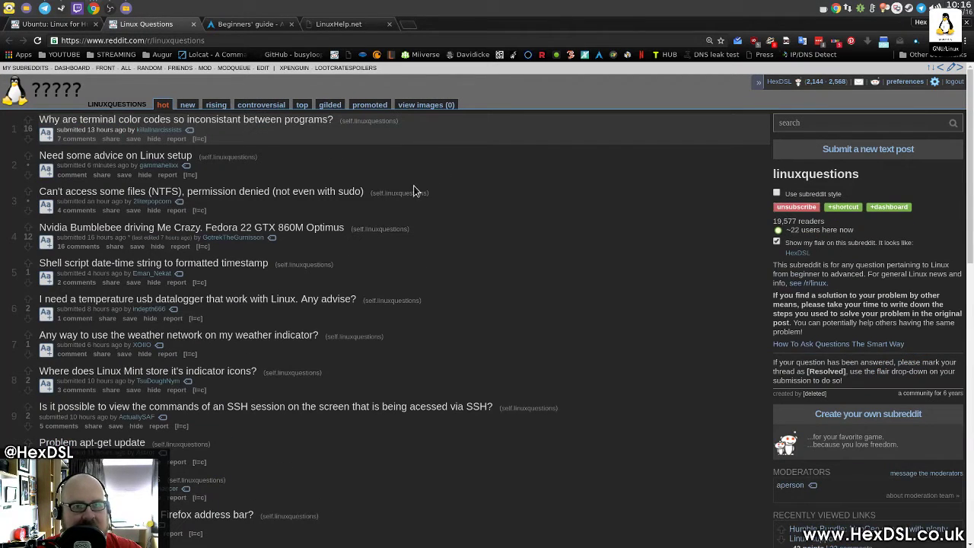
scroll("down", 3)
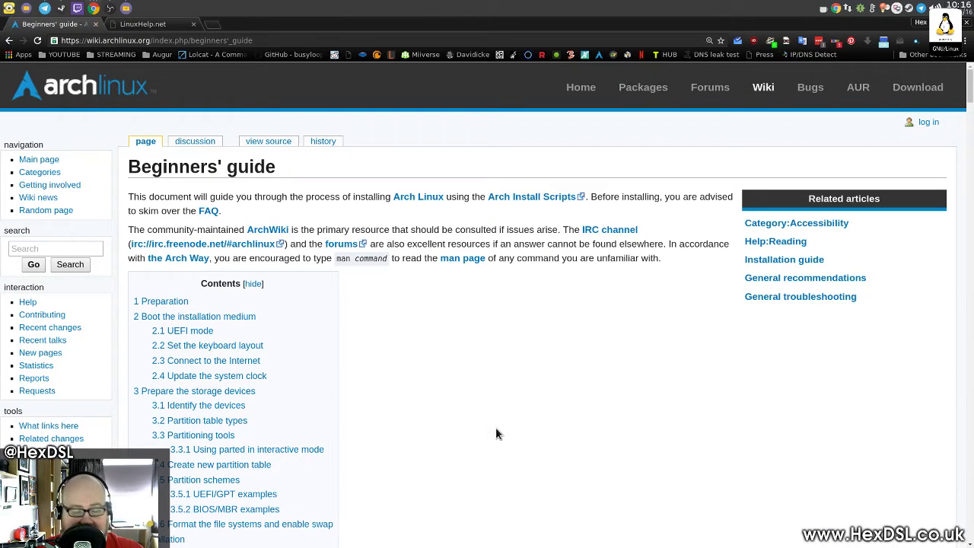
mouse_move(561, 359)
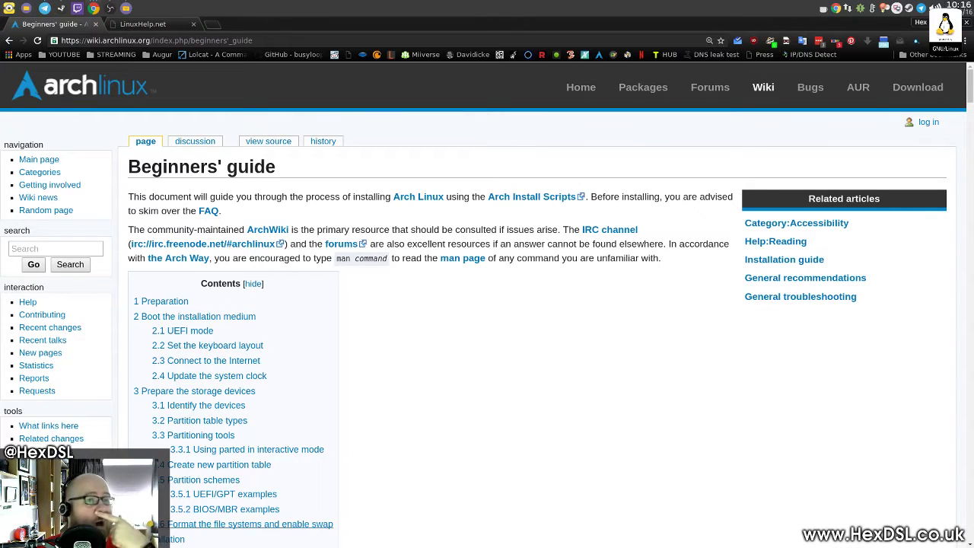
mouse_move(588, 308)
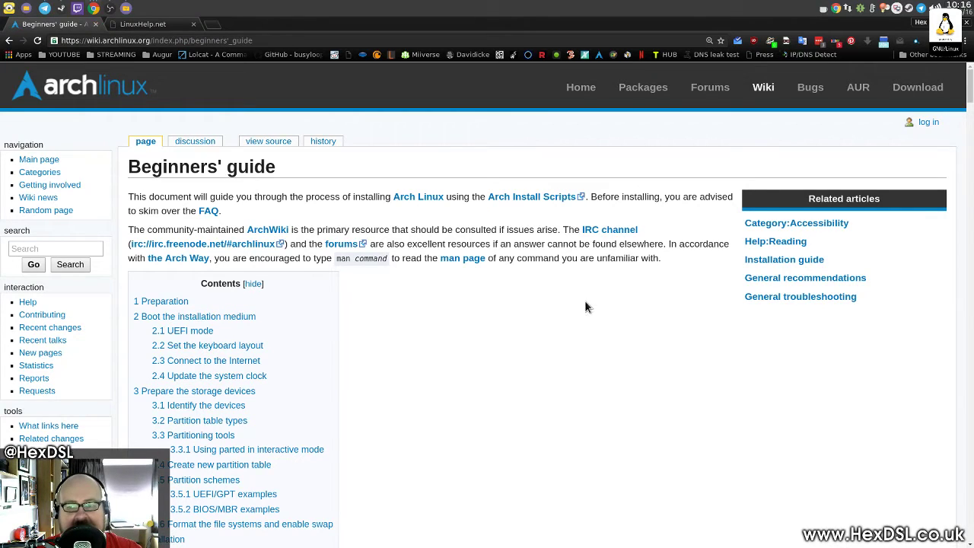
Scroll down the Arch Wiki Beginners' guide before moving to the Main page
scroll("down", 3)
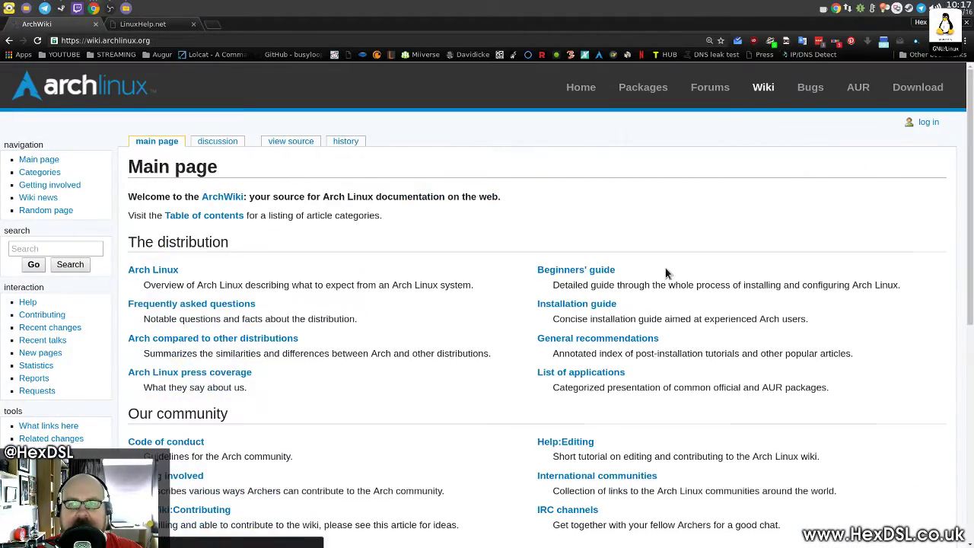
Open the Arch Wiki NVIDIA article and scroll through its configuration sections
left_click(55, 248)
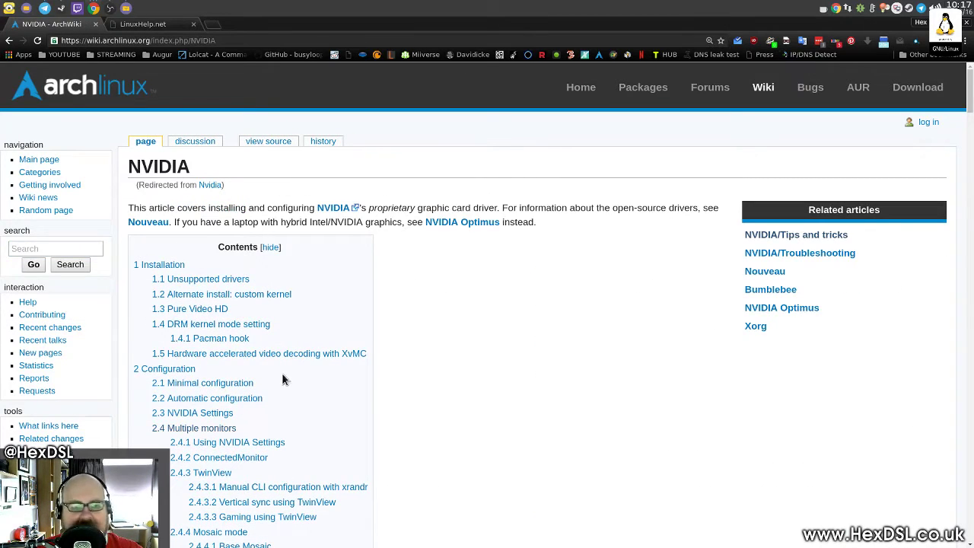
scroll("down", 3)
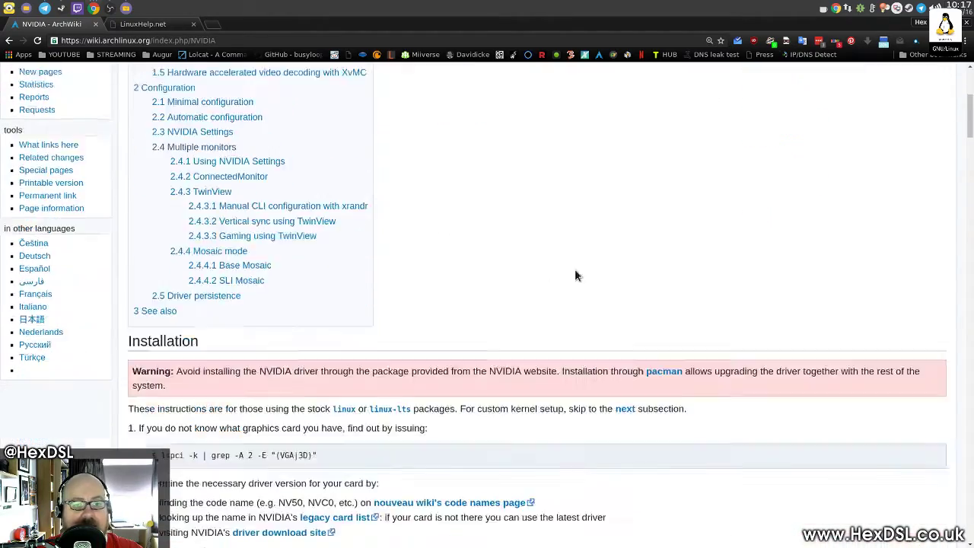
scroll("down", 3)
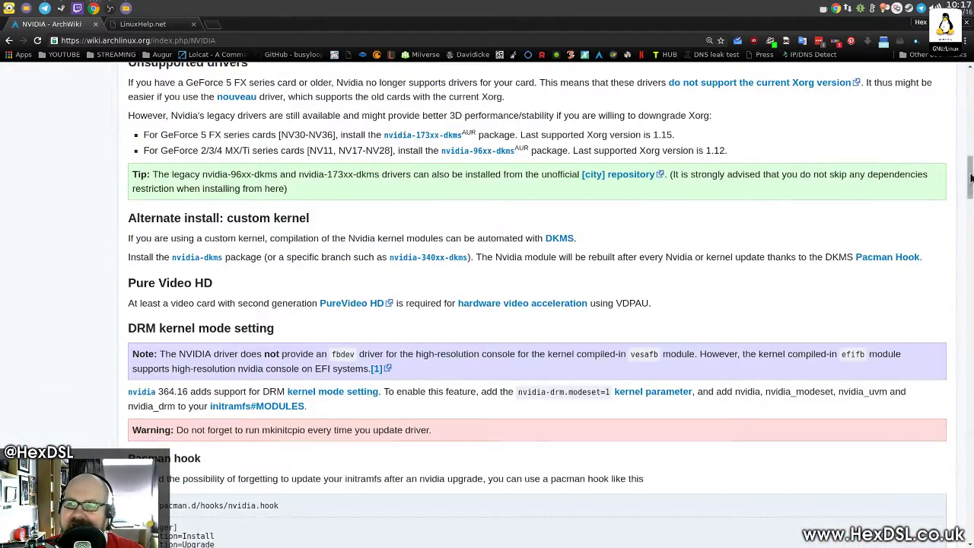
scroll("down", 3)
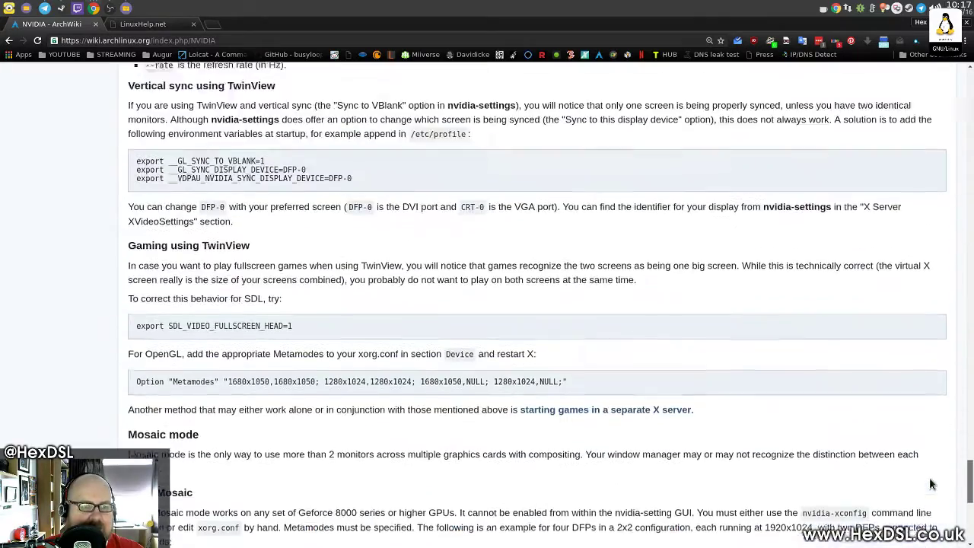
scroll("down", 3)
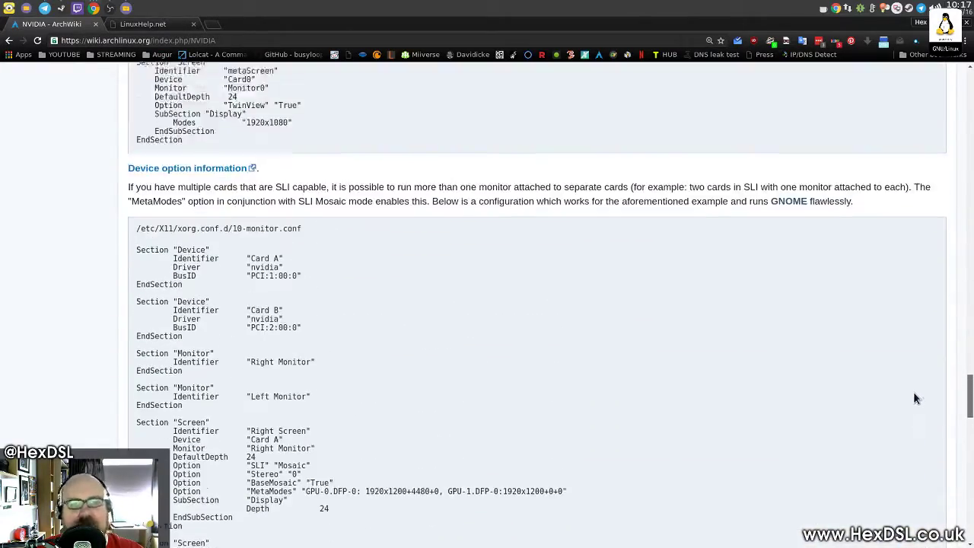
scroll("down", 3)
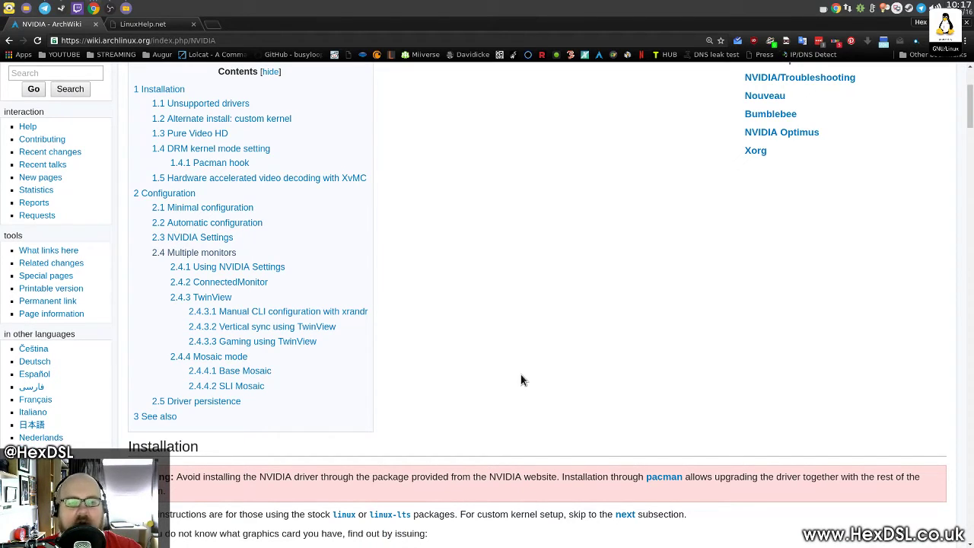
mouse_move(262, 207)
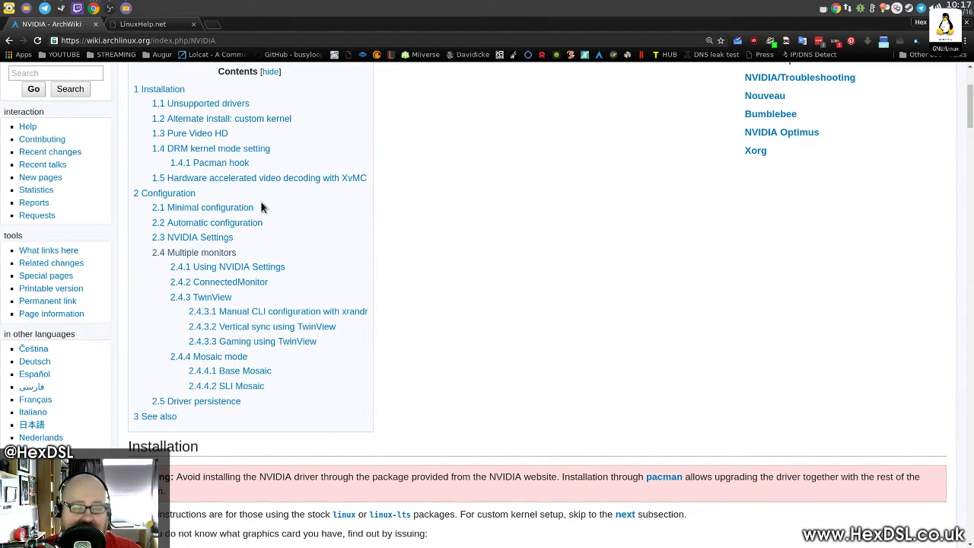
mouse_move(293, 314)
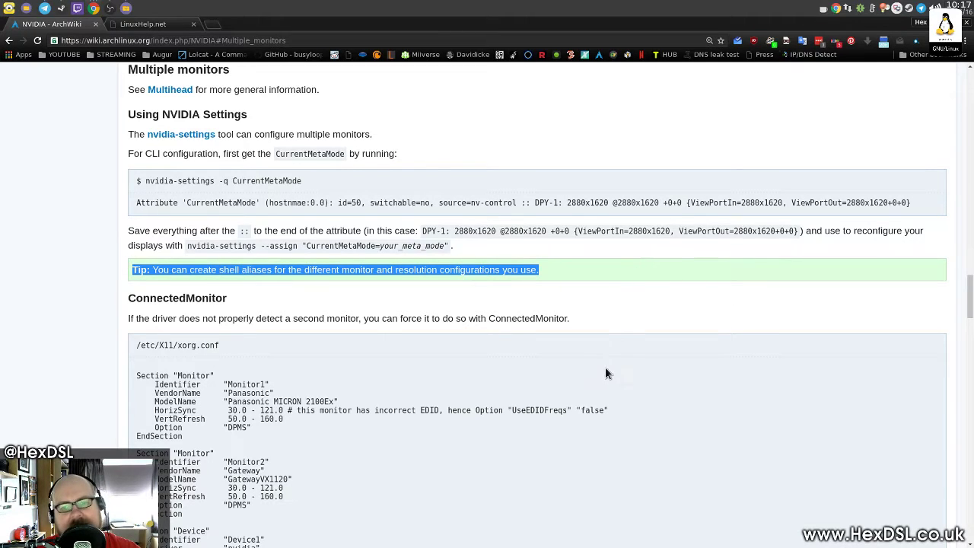
mouse_move(565, 296)
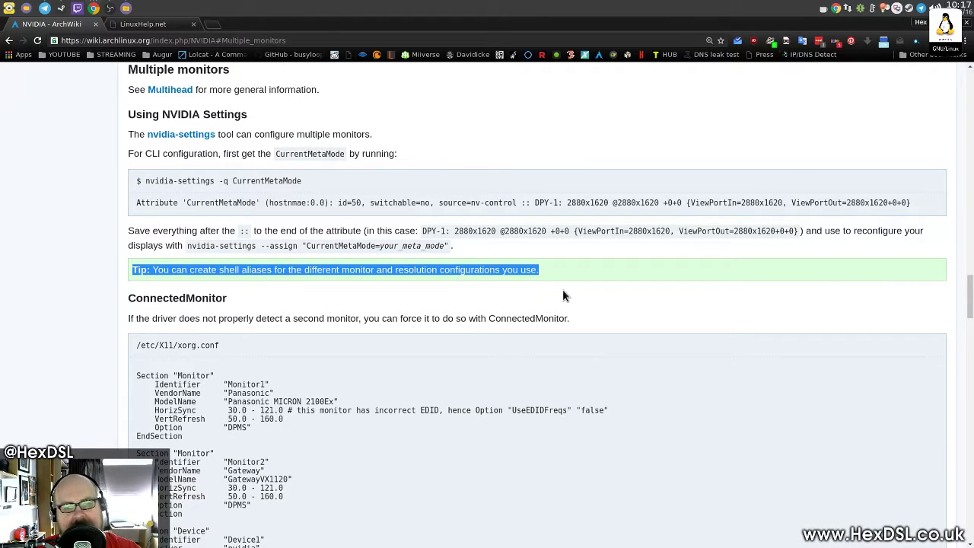
mouse_move(502, 202)
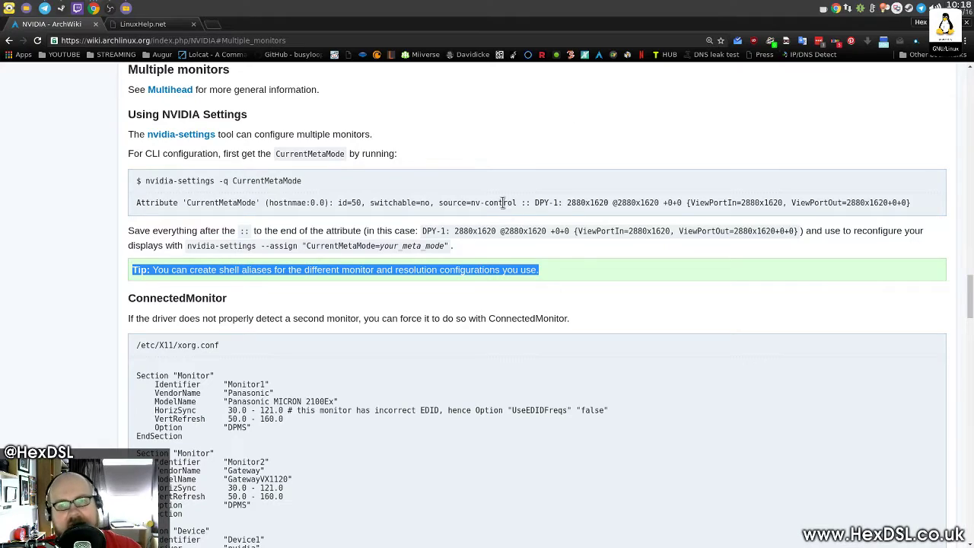
Scroll the NVIDIA article back up through Pacman hook and kernel mode setting sections
scroll("down", 3)
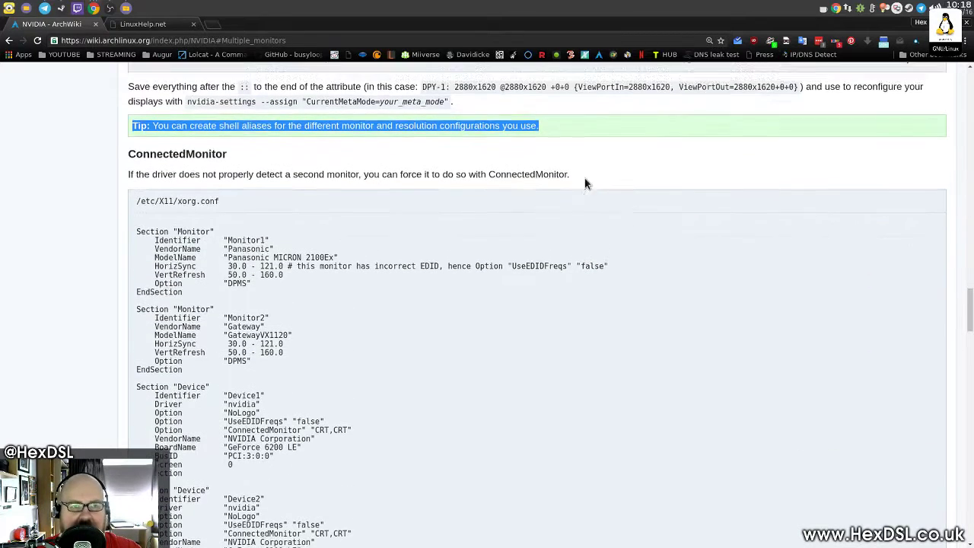
scroll("up", 3)
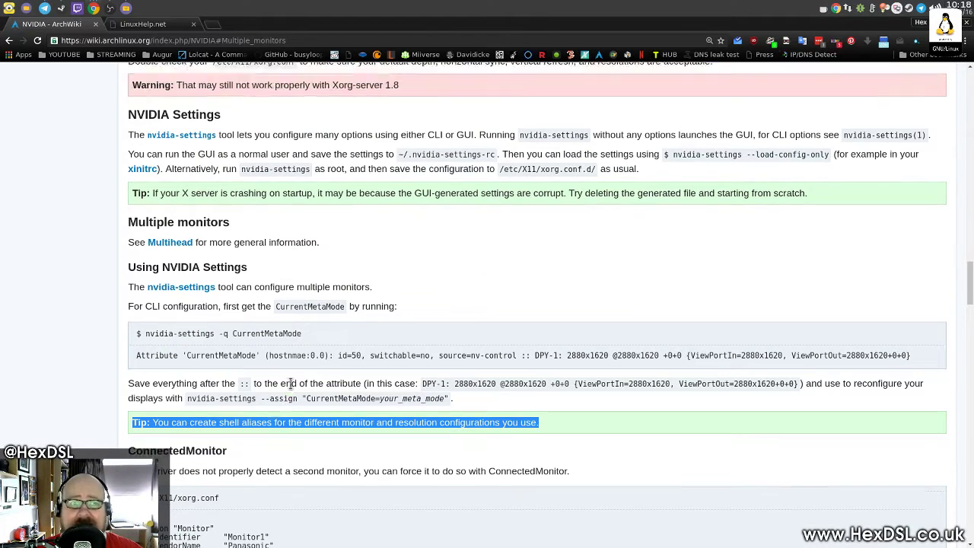
scroll("up", 3)
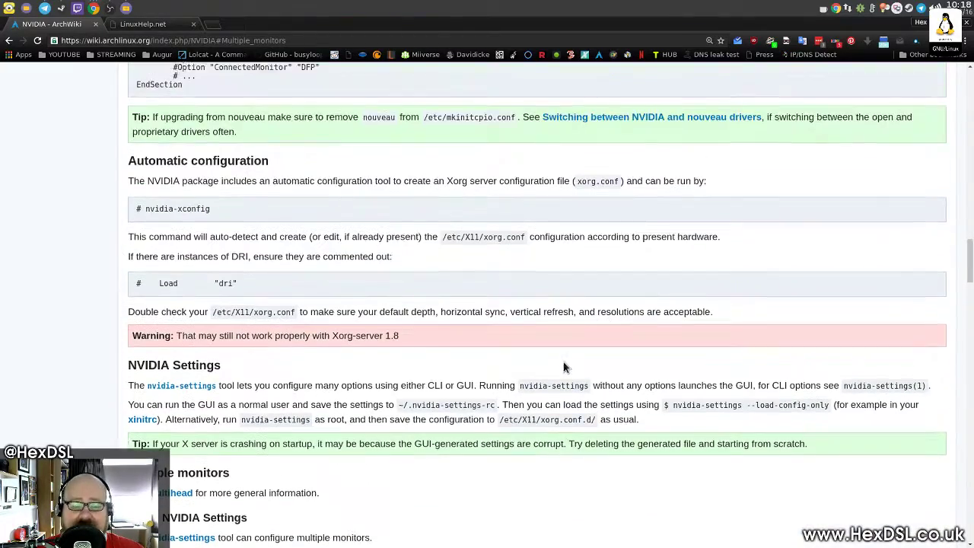
scroll("up", 3)
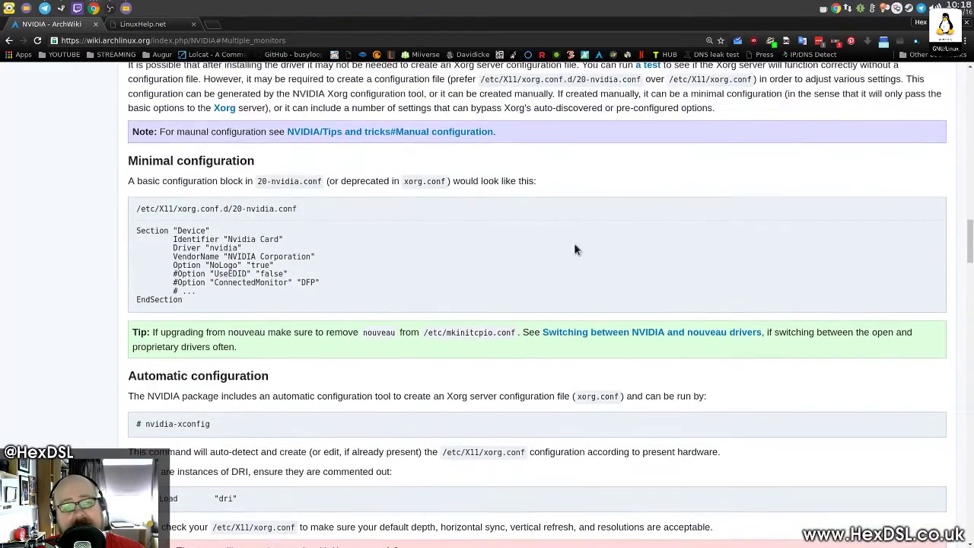
scroll("up", 3)
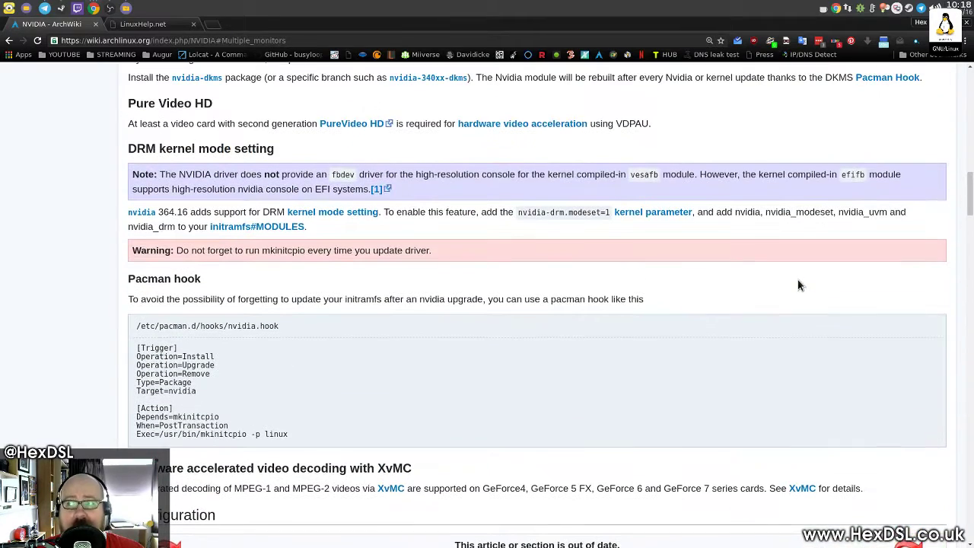
scroll("up", 3)
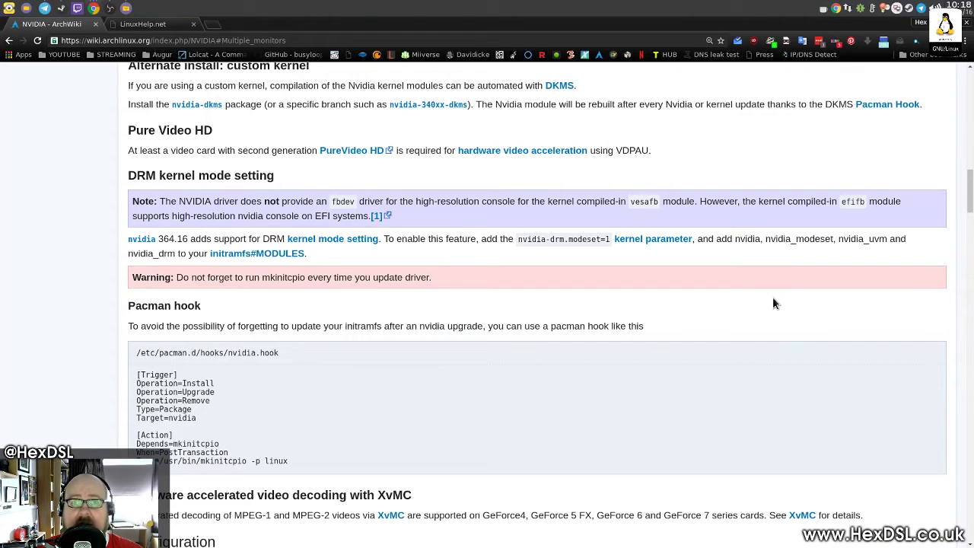
scroll("up", 3)
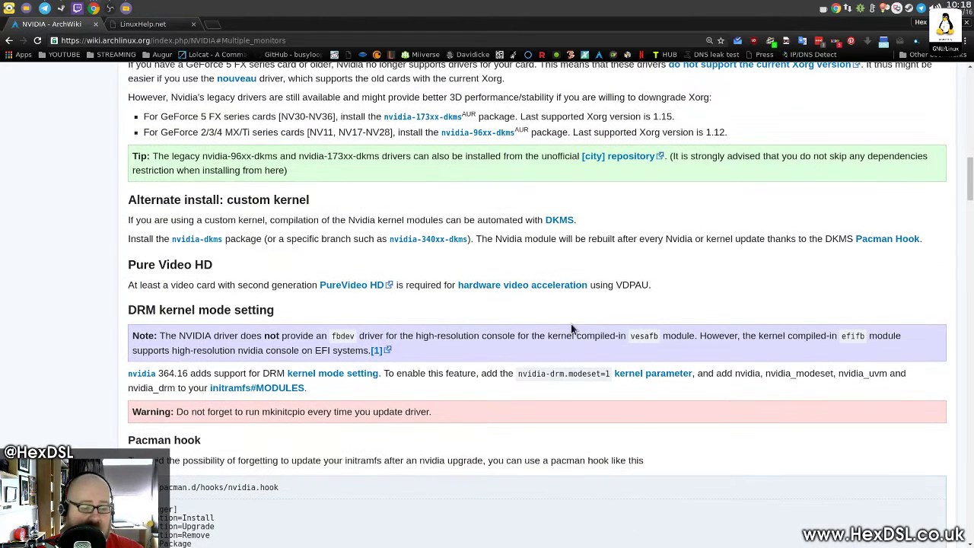
mouse_move(273, 265)
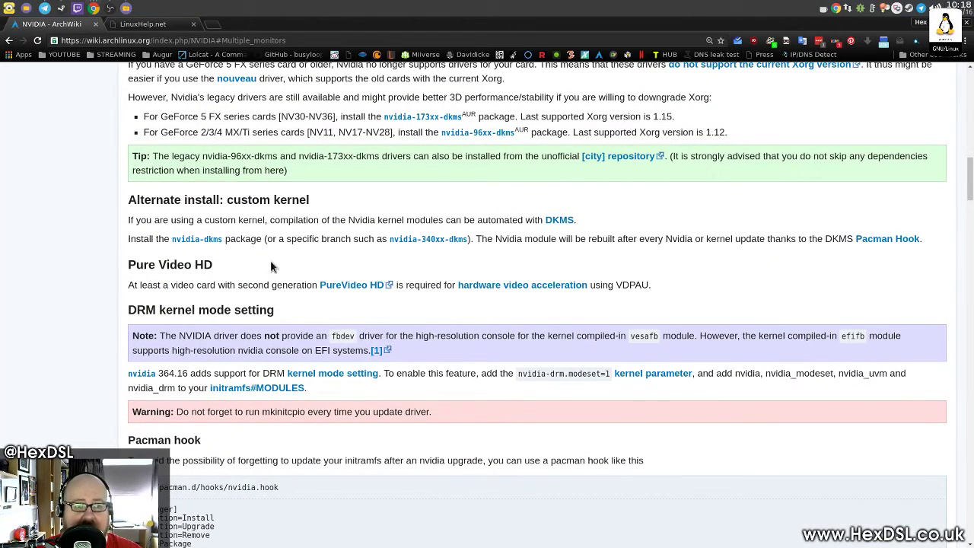
scroll("up", 3)
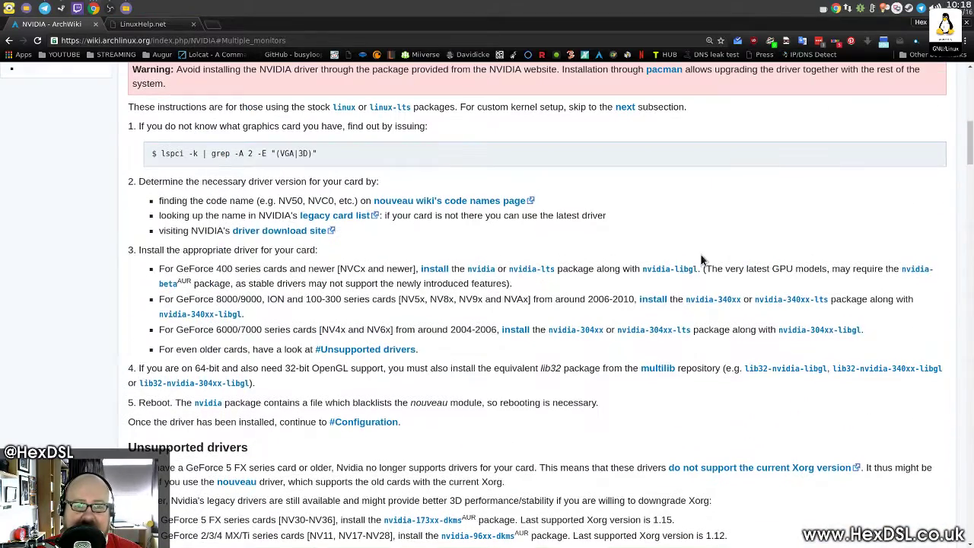
mouse_move(657, 234)
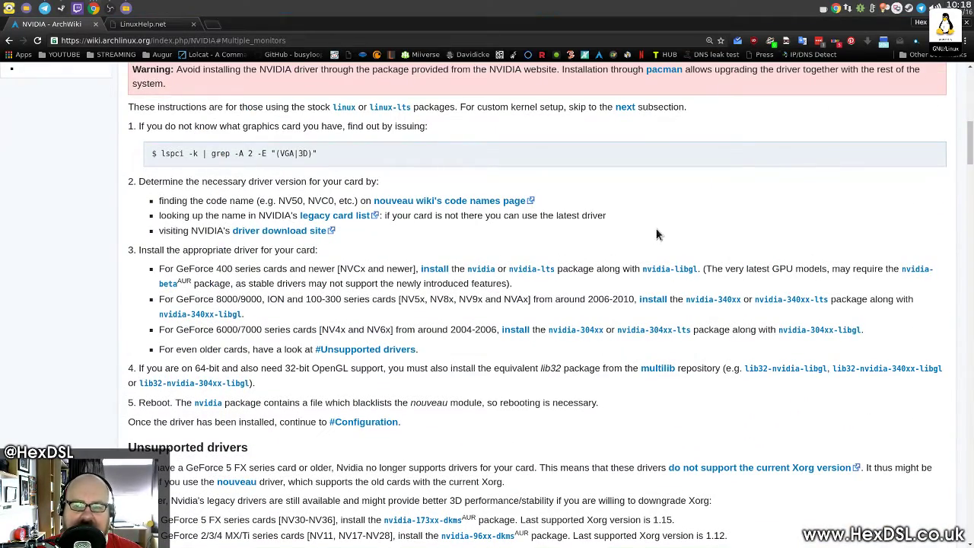
mouse_move(421, 430)
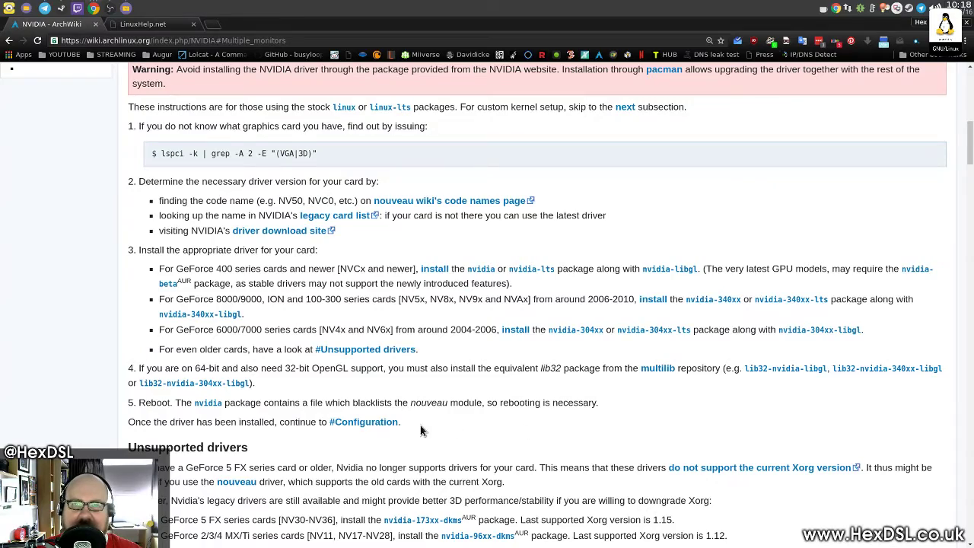
Scroll down to the contents list and follow a table-of-contents link
scroll("down", 3)
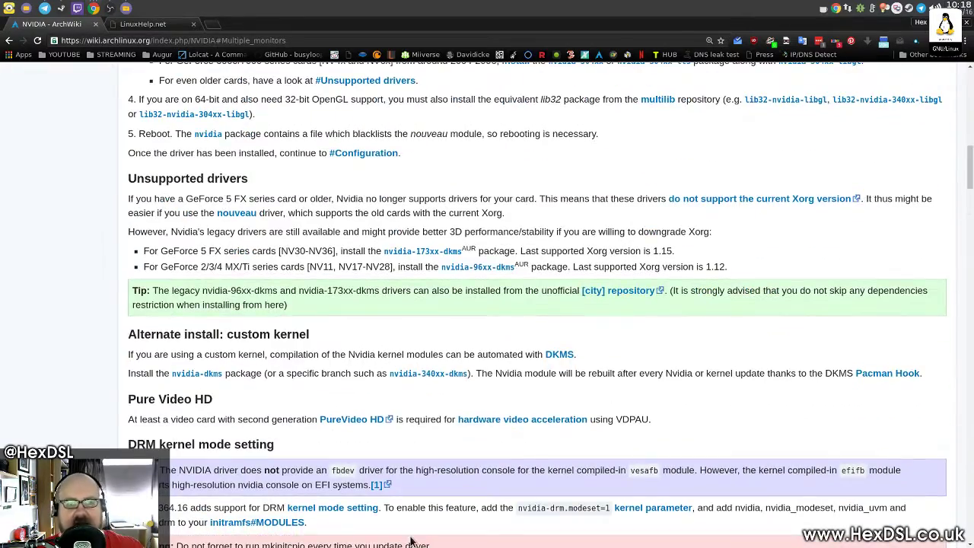
scroll("down", 3)
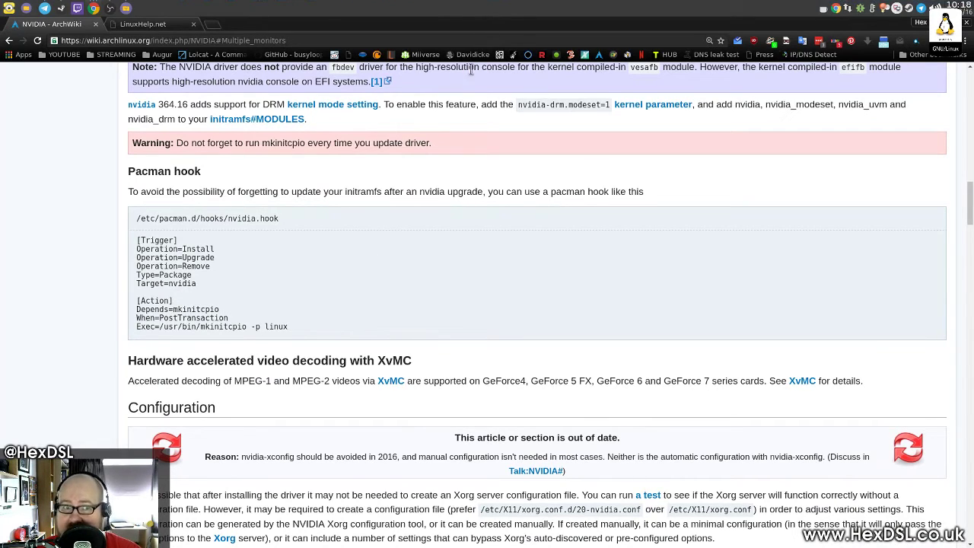
mouse_move(393, 186)
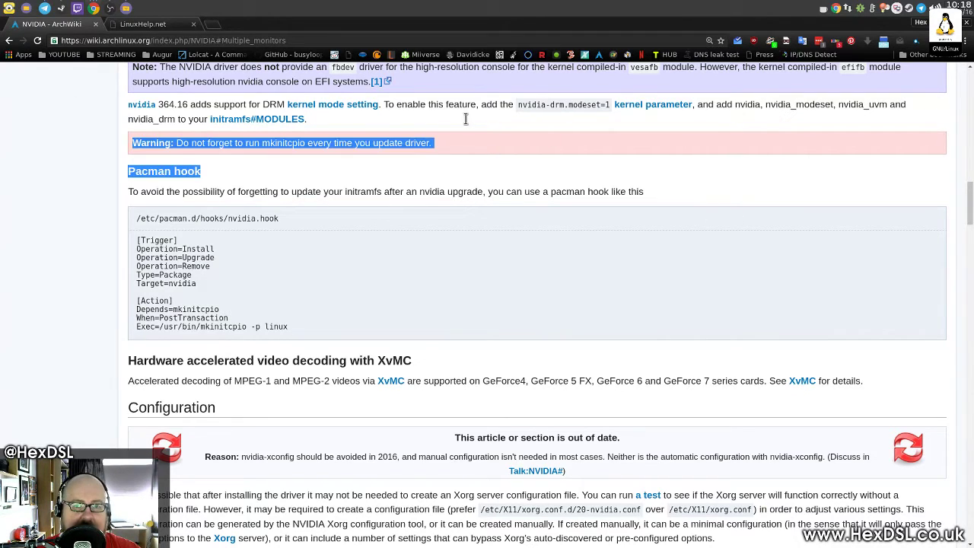
left_click(379, 307)
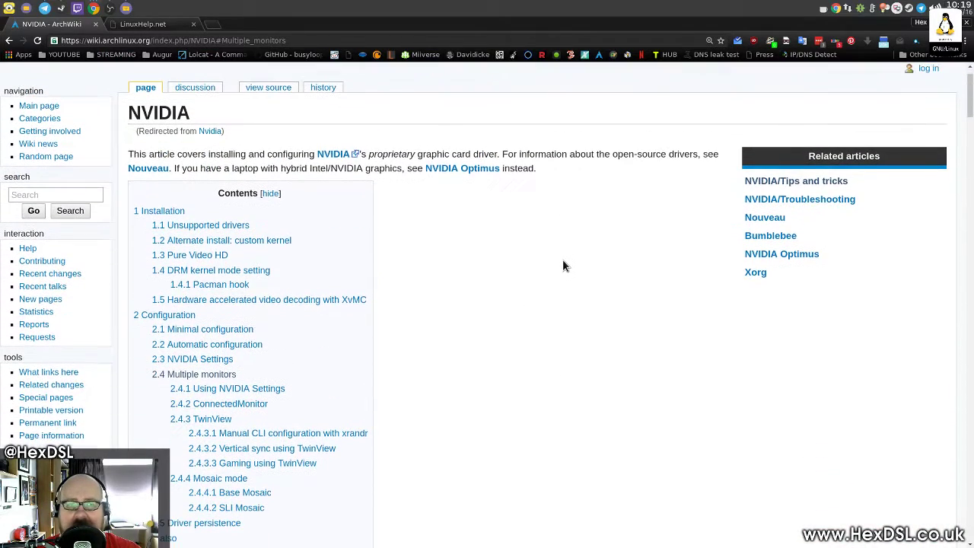
Scroll within the top of the NVIDIA article showing its Contents box
scroll("down", 3)
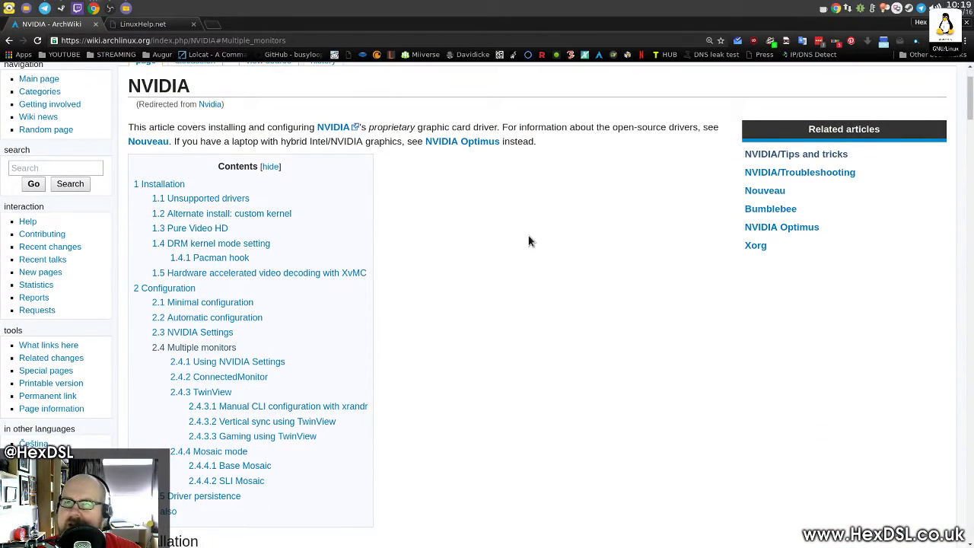
mouse_move(329, 116)
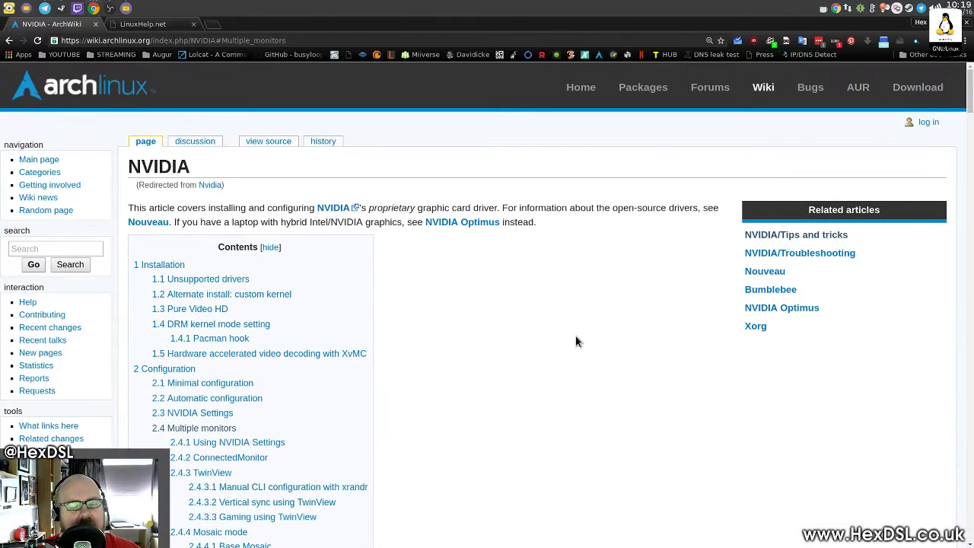
mouse_move(582, 304)
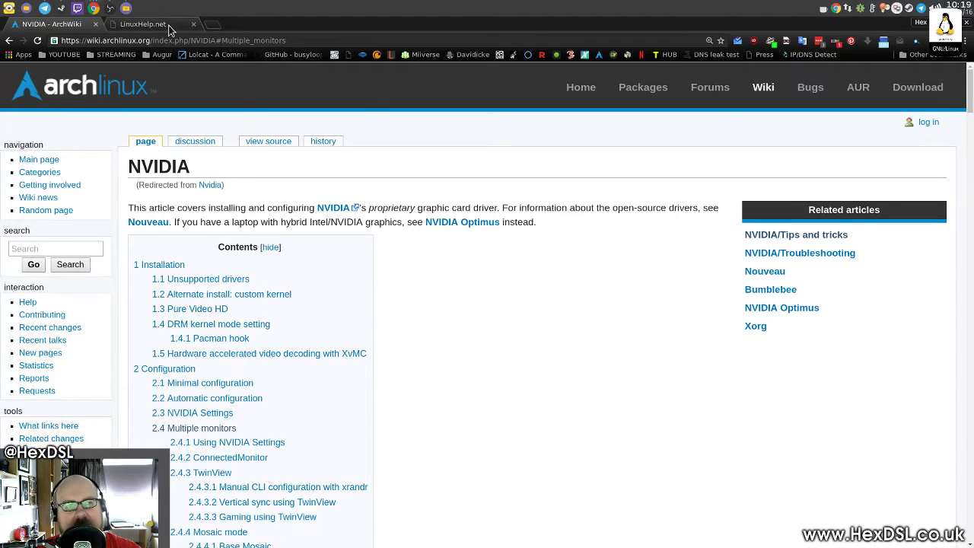
Switch to the linuxhelp.net New To Linux? guide, read through its answers, and return to the question list
left_click(140, 24)
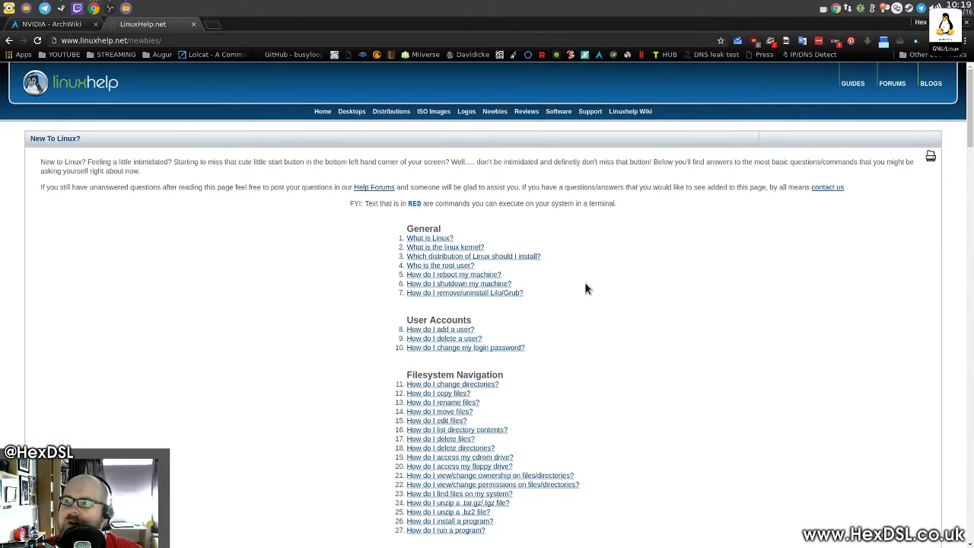
mouse_move(333, 304)
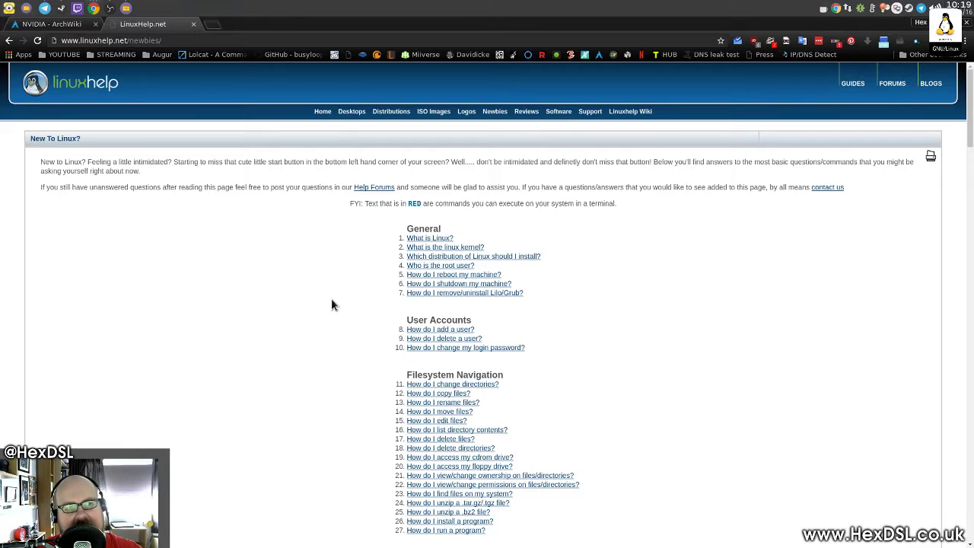
scroll("down", 3)
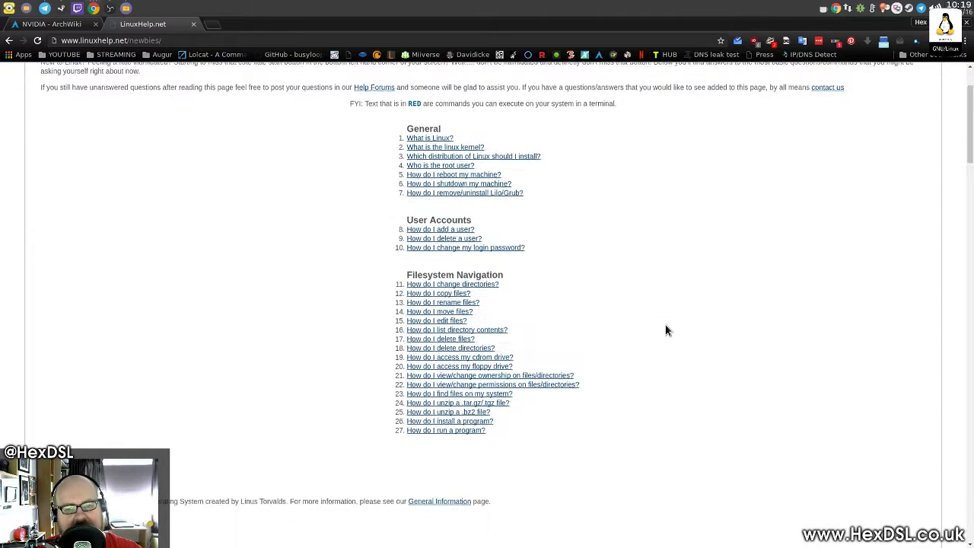
scroll("down", 3)
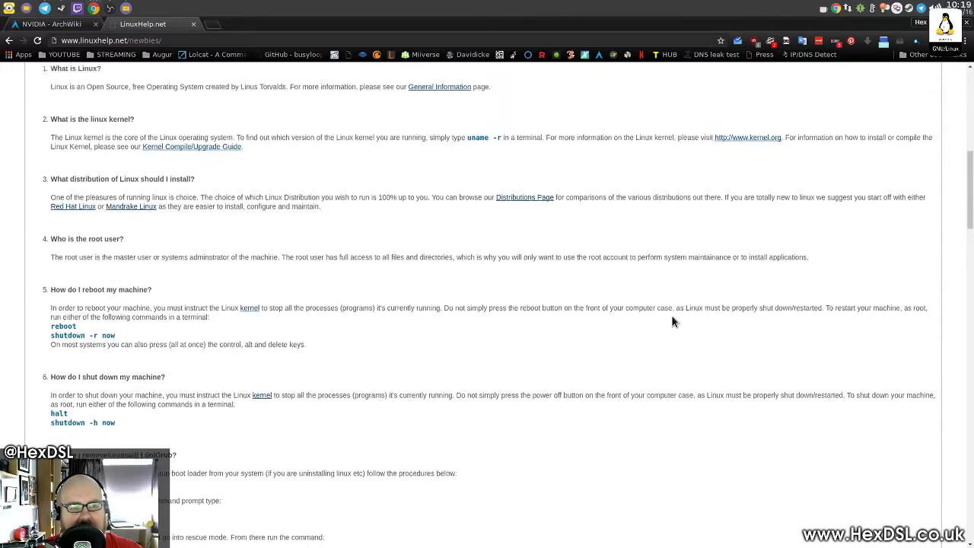
scroll("down", 3)
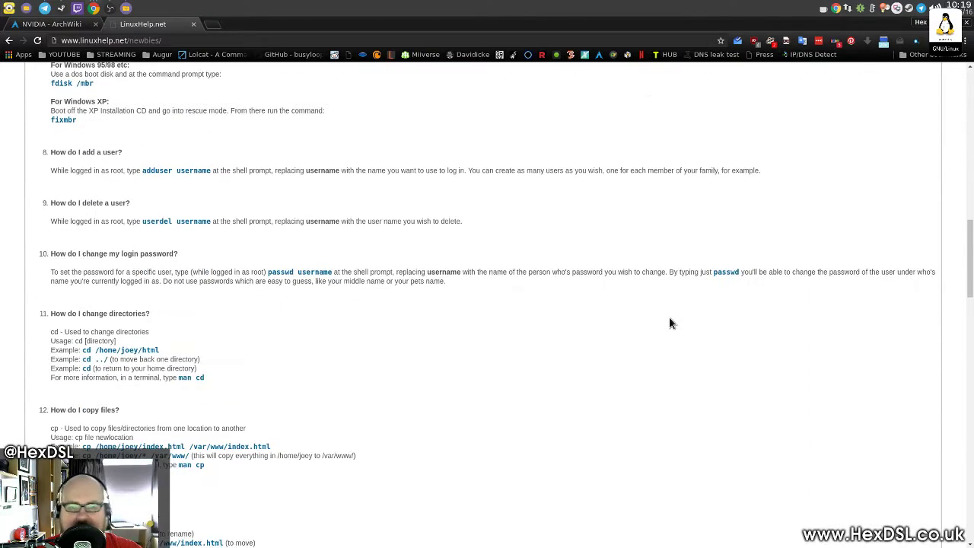
scroll("down", 3)
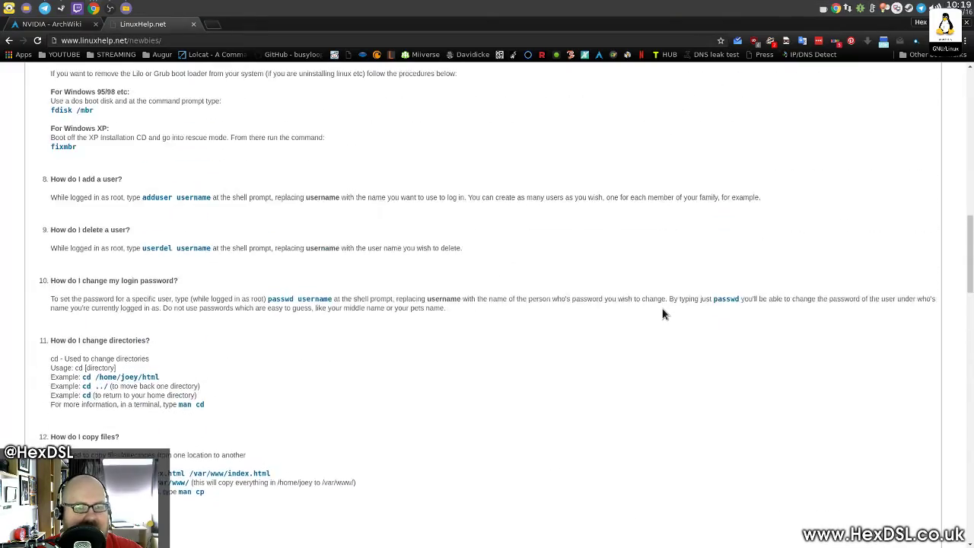
scroll("up", 3)
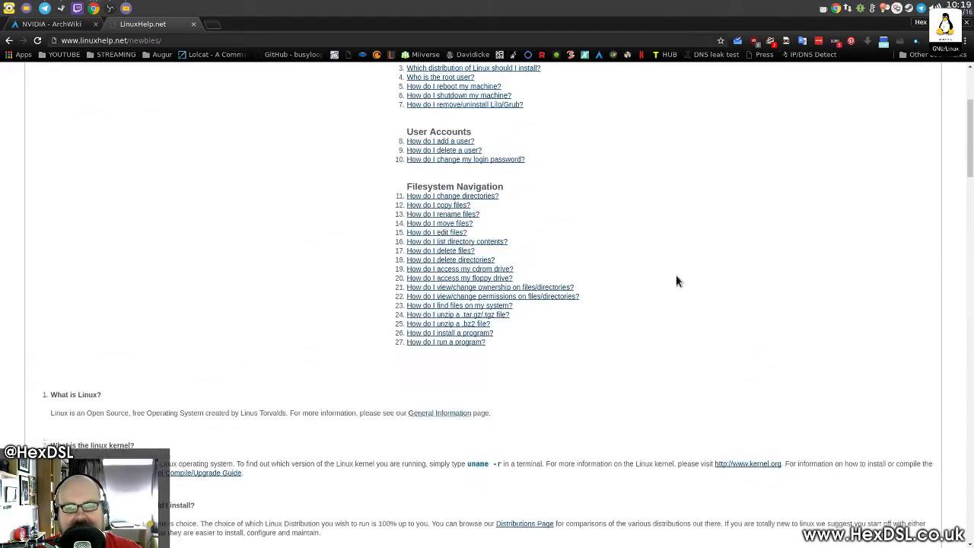
scroll("up", 3)
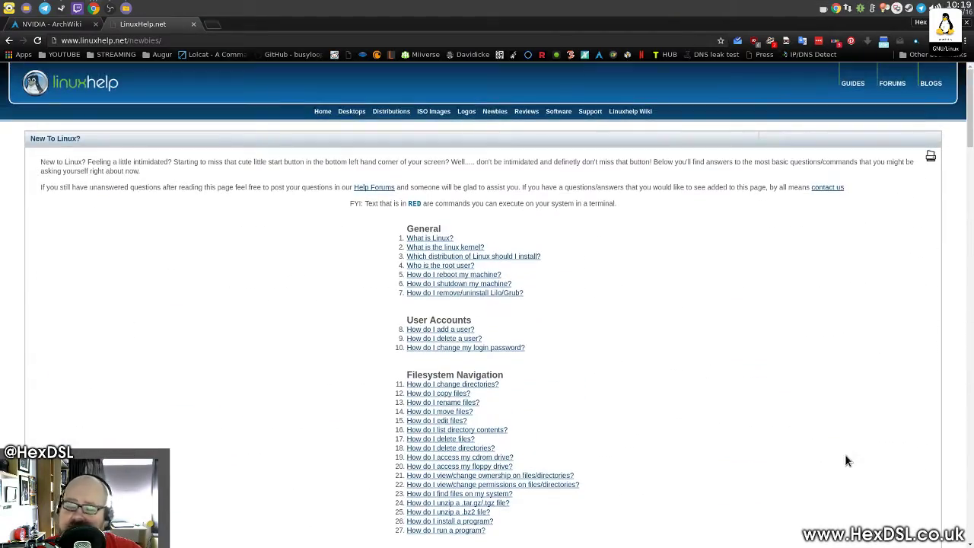
mouse_move(799, 396)
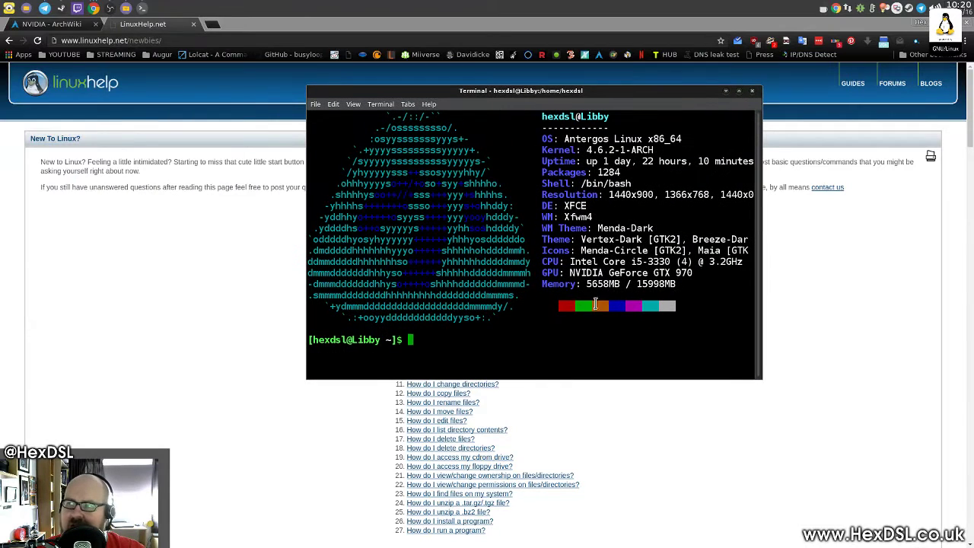
mouse_move(619, 367)
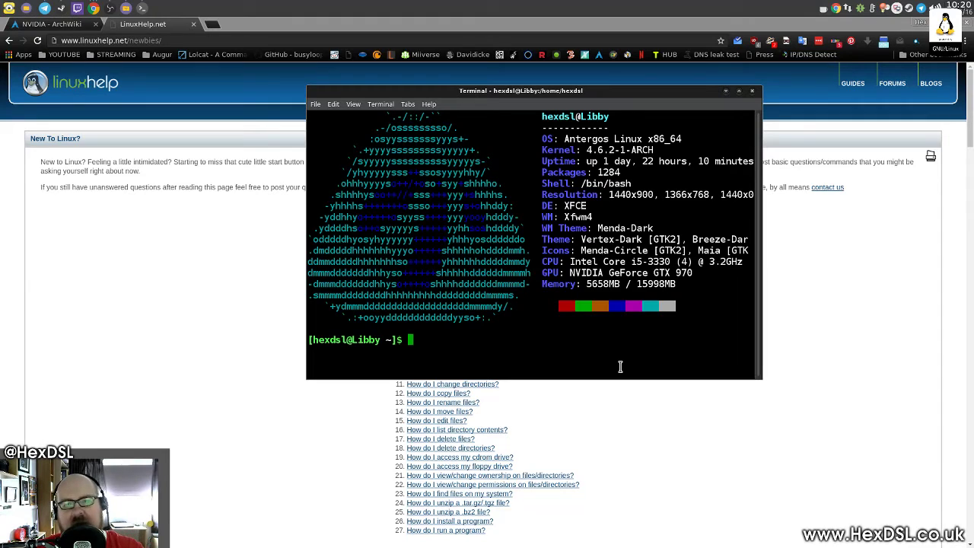
mouse_move(763, 87)
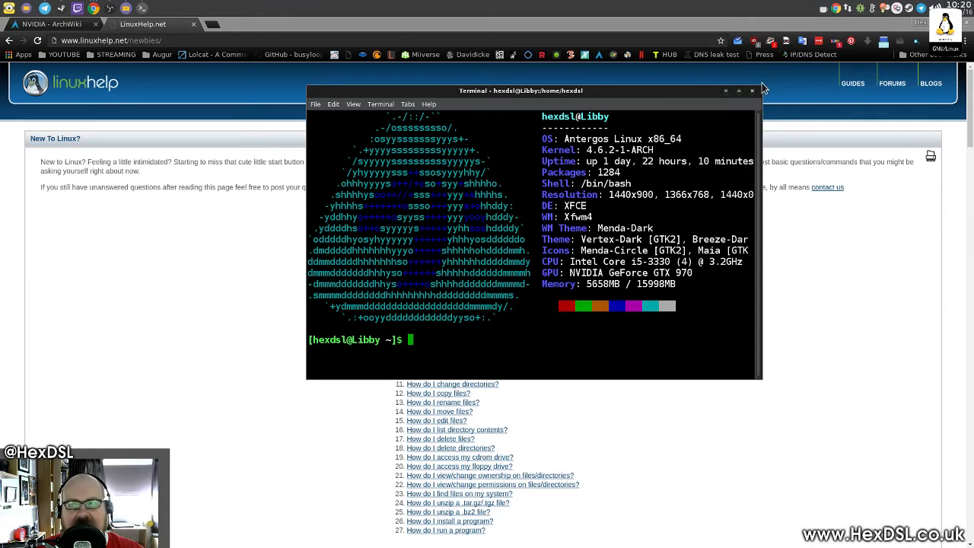
Bring the linuxhelp.net guide back in front of the XFCE Terminal system summary
left_click(752, 92)
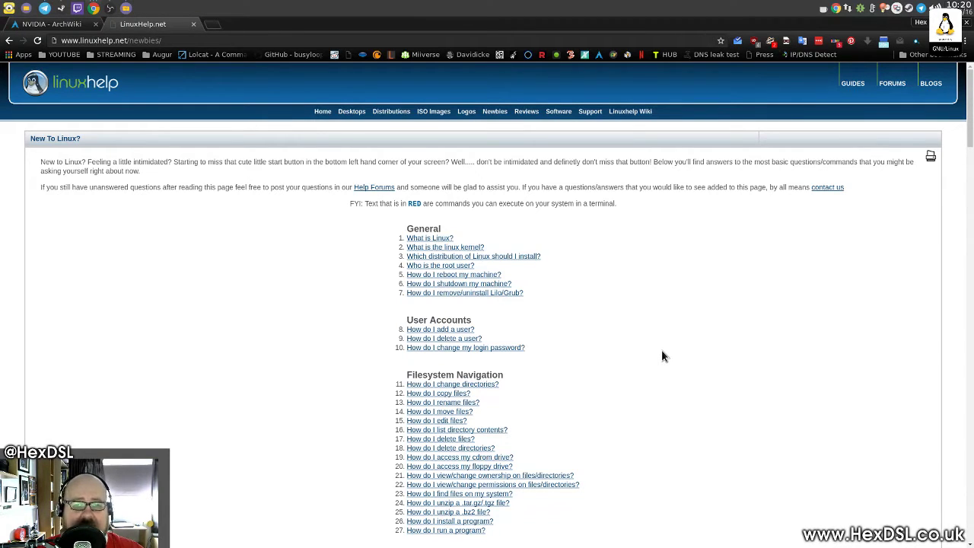
mouse_move(697, 387)
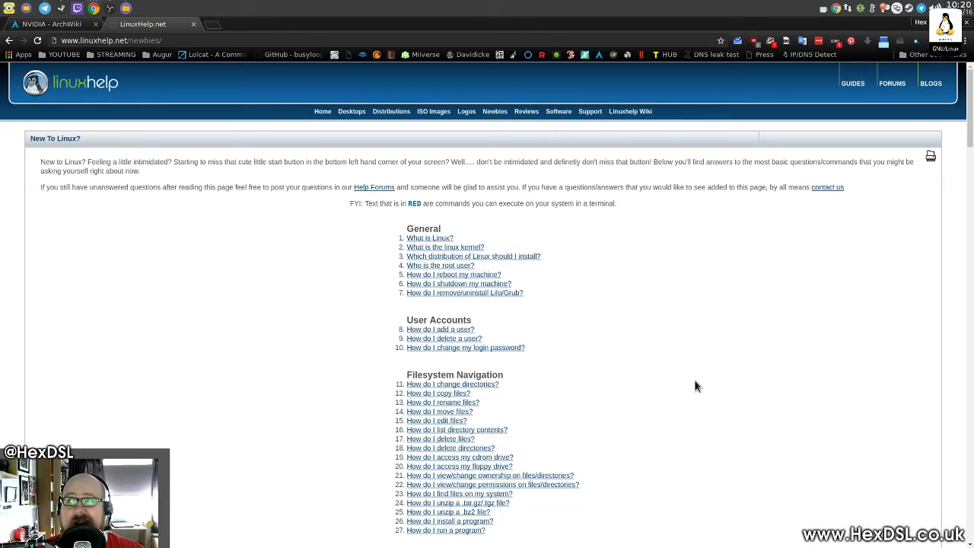
mouse_move(637, 321)
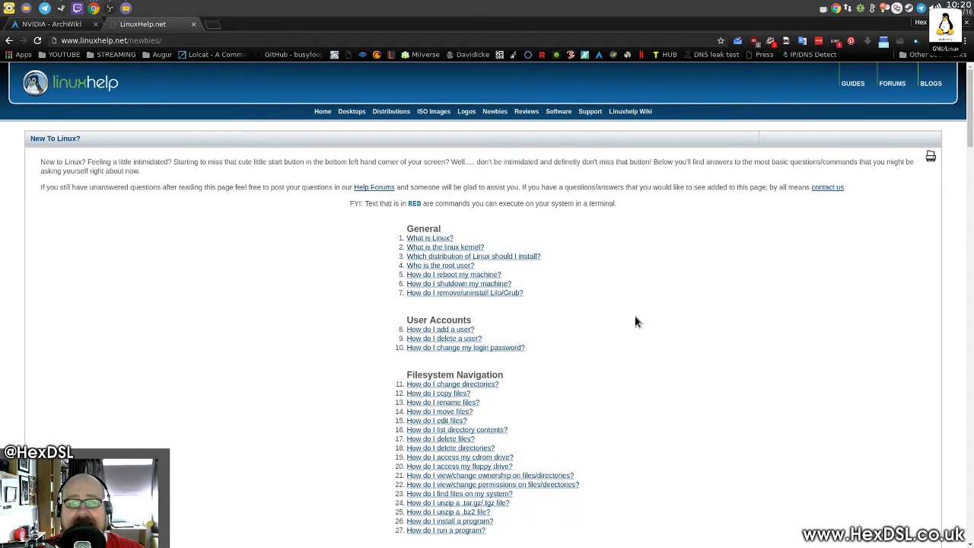
mouse_move(618, 300)
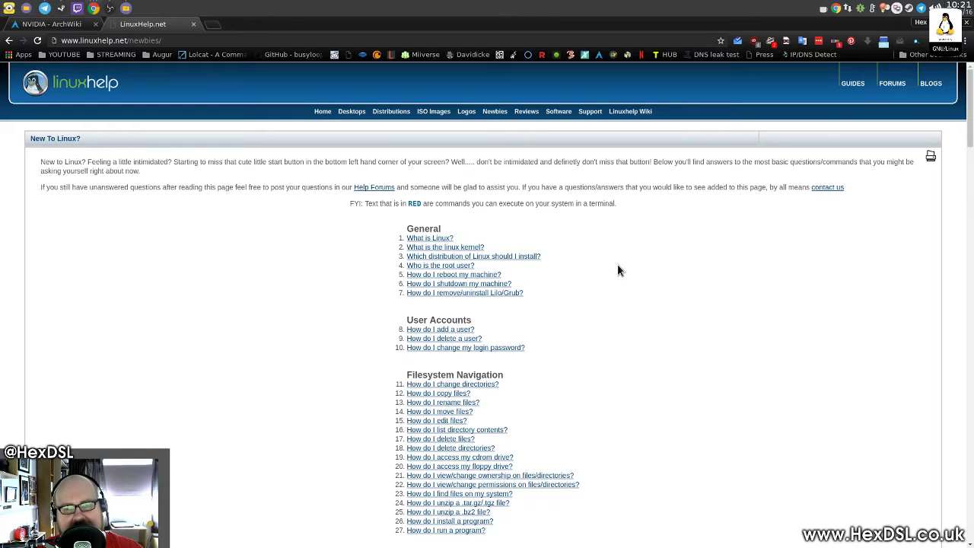
mouse_move(527, 111)
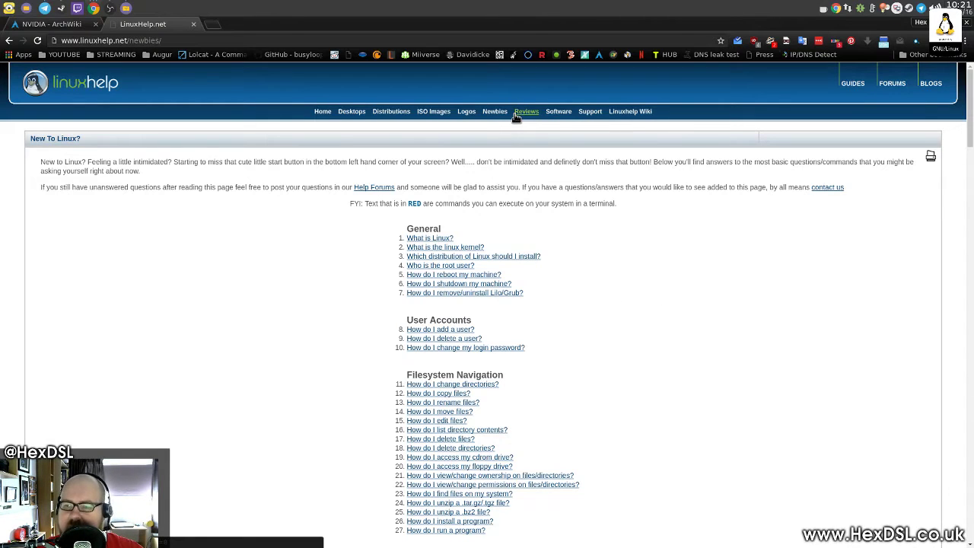
mouse_move(525, 115)
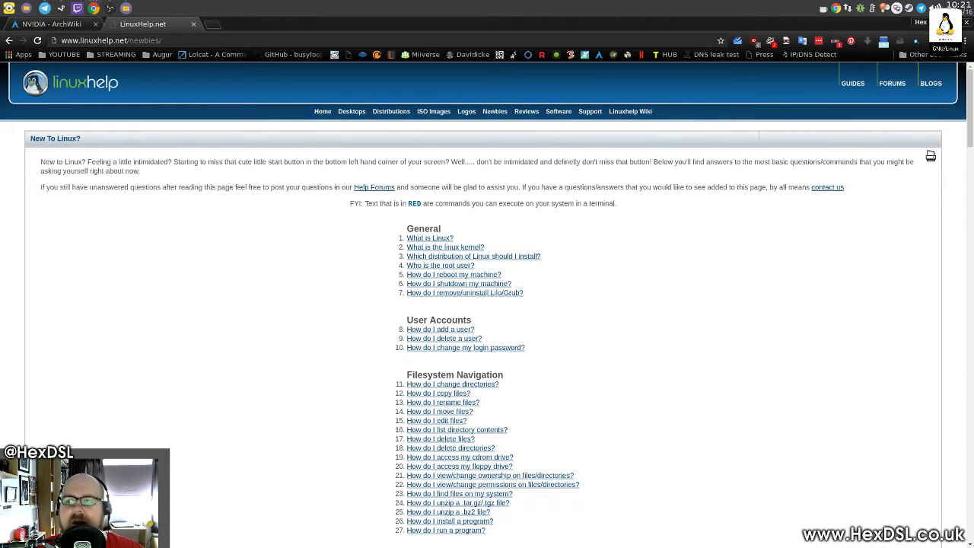